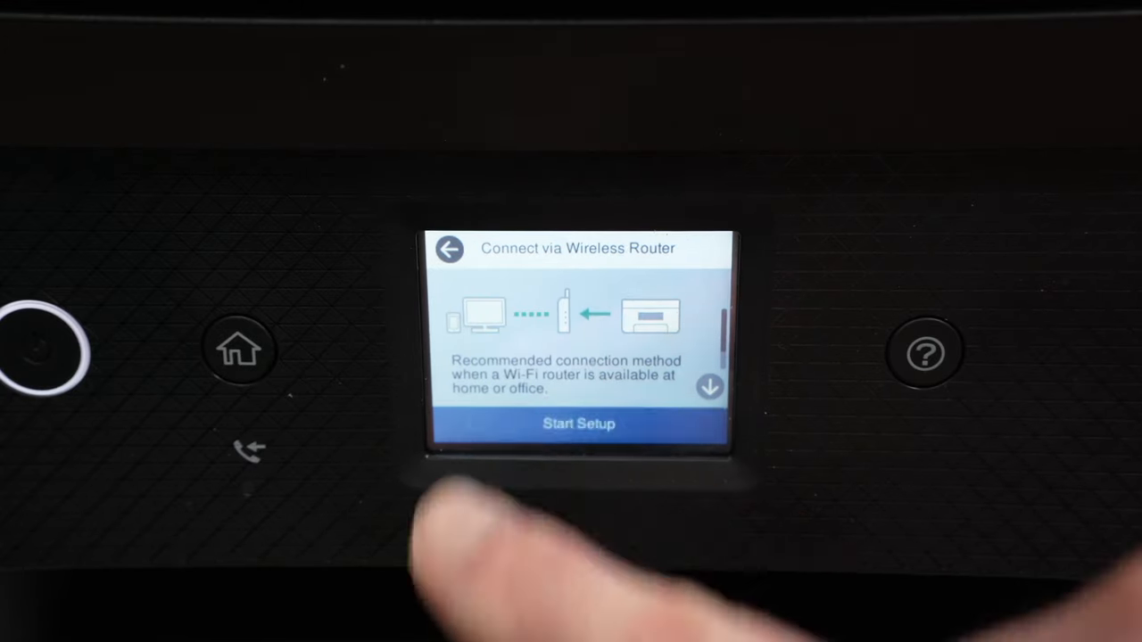
Step: On the printer control panel, start wireless router setup and enter the network manually
click(577, 424)
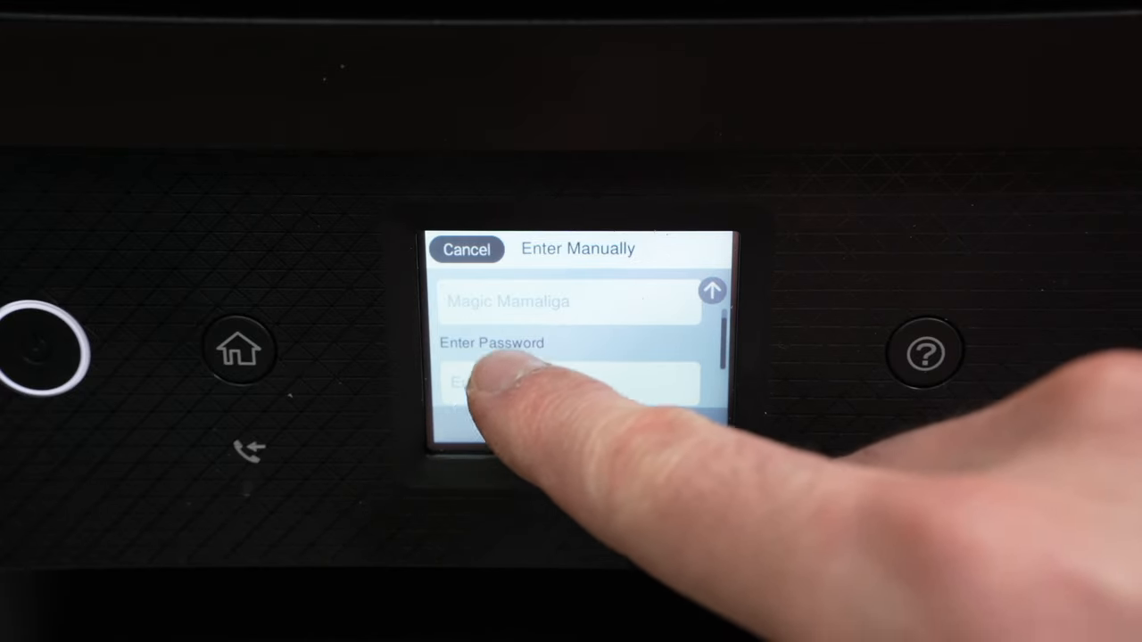
Step: Type the Wi-Fi password on the printer's on-screen keyboard and confirm it with OK
click(566, 383)
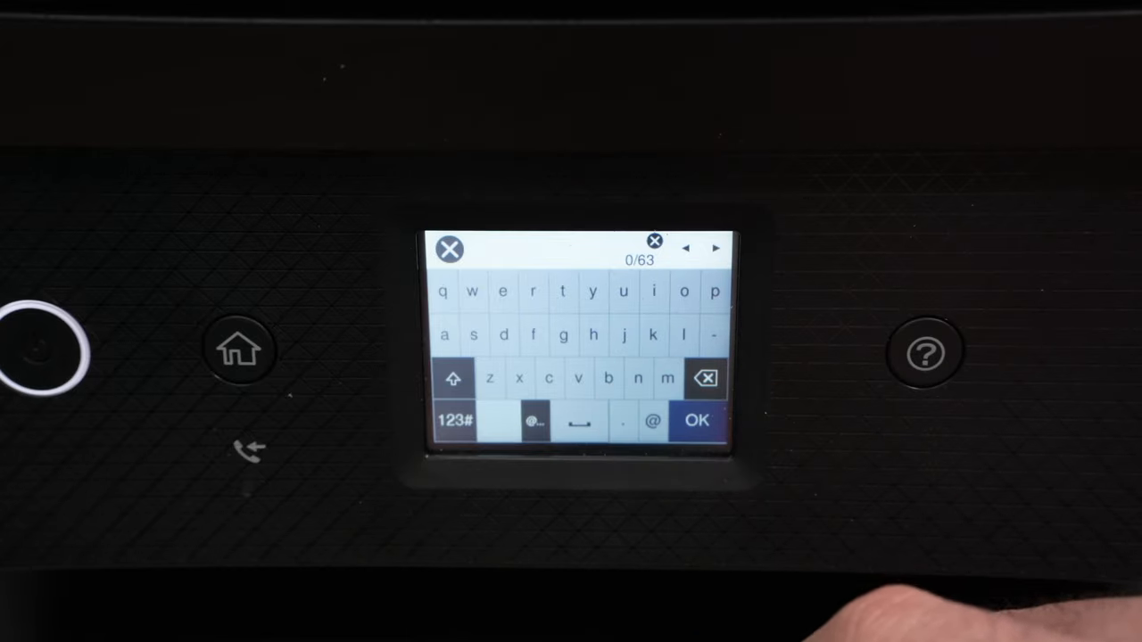
click(454, 420)
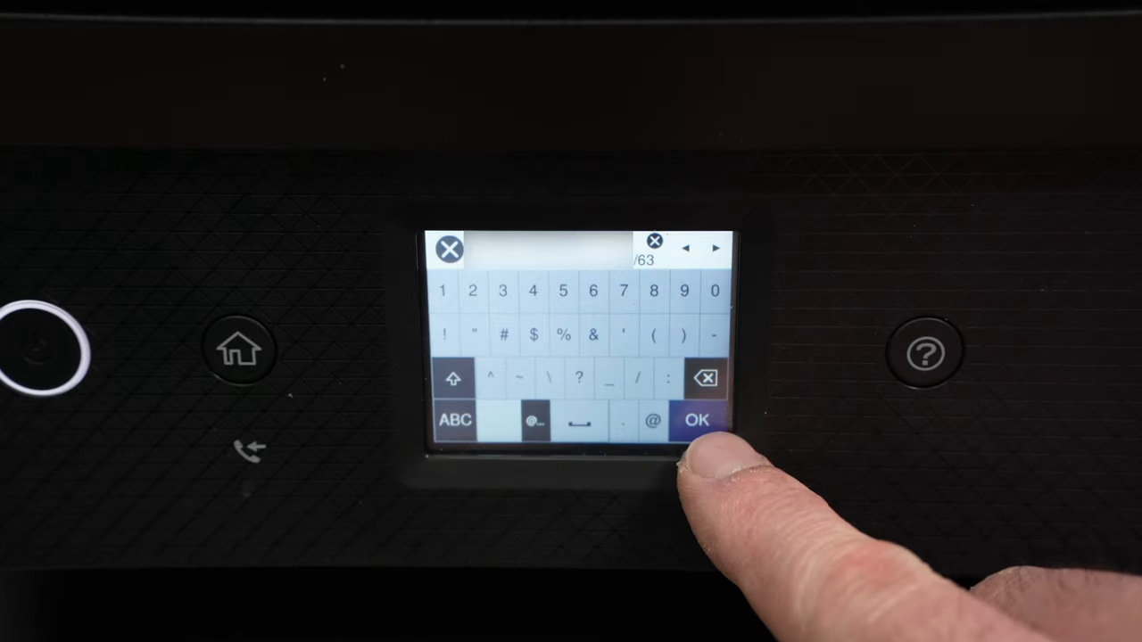
click(701, 419)
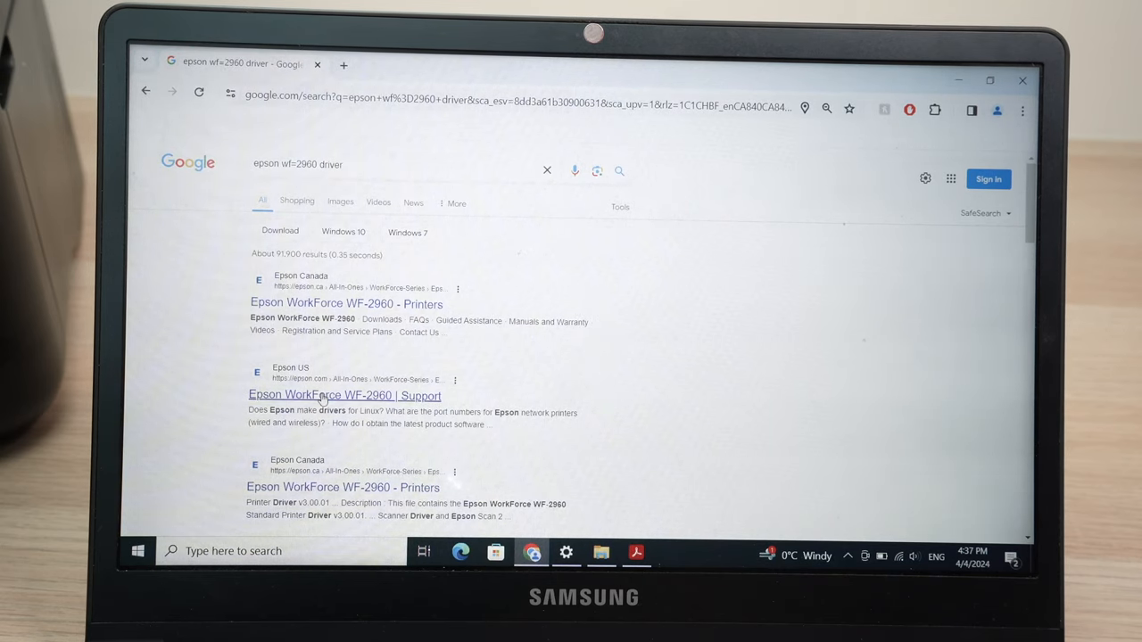
Step: Open the 'Epson WorkForce WF-2960 | Support' result from epson.com
click(343, 396)
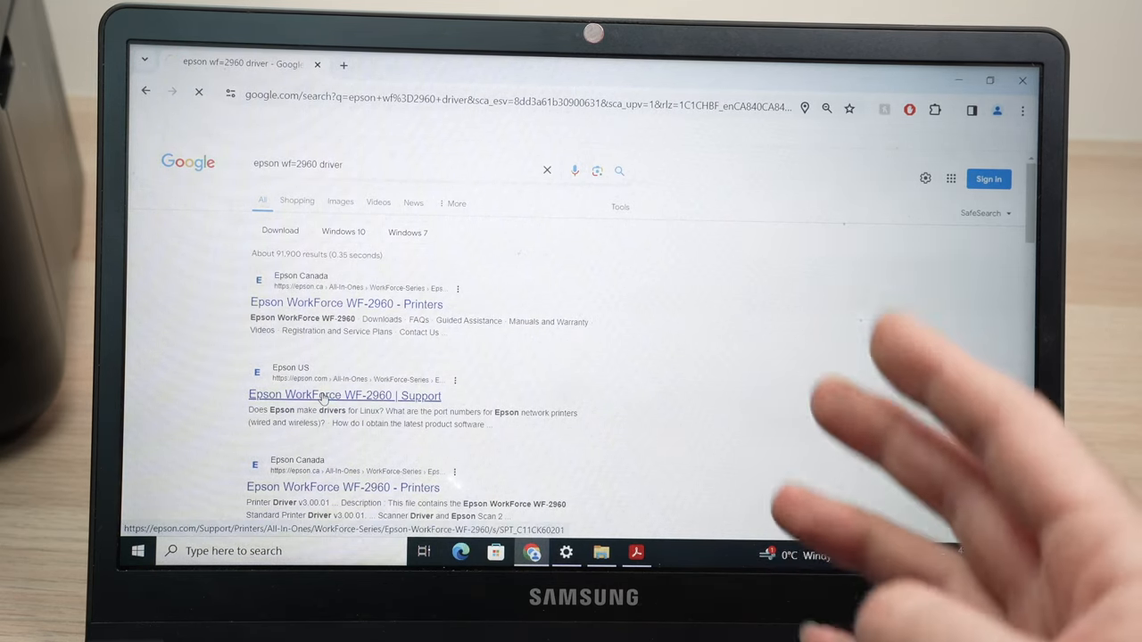
click(344, 395)
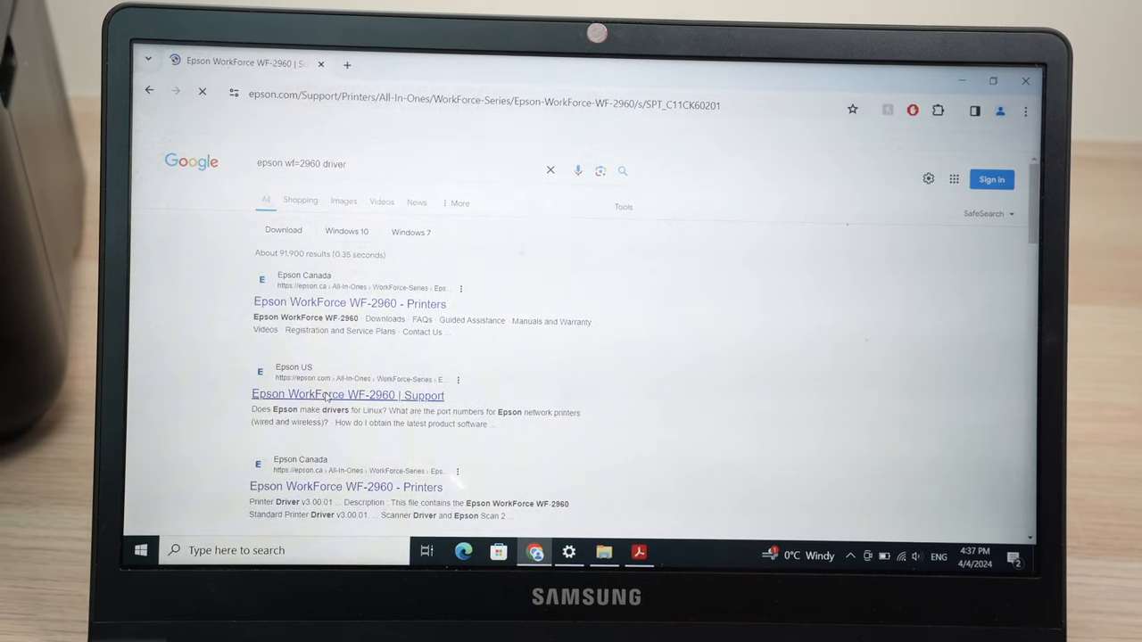
click(346, 395)
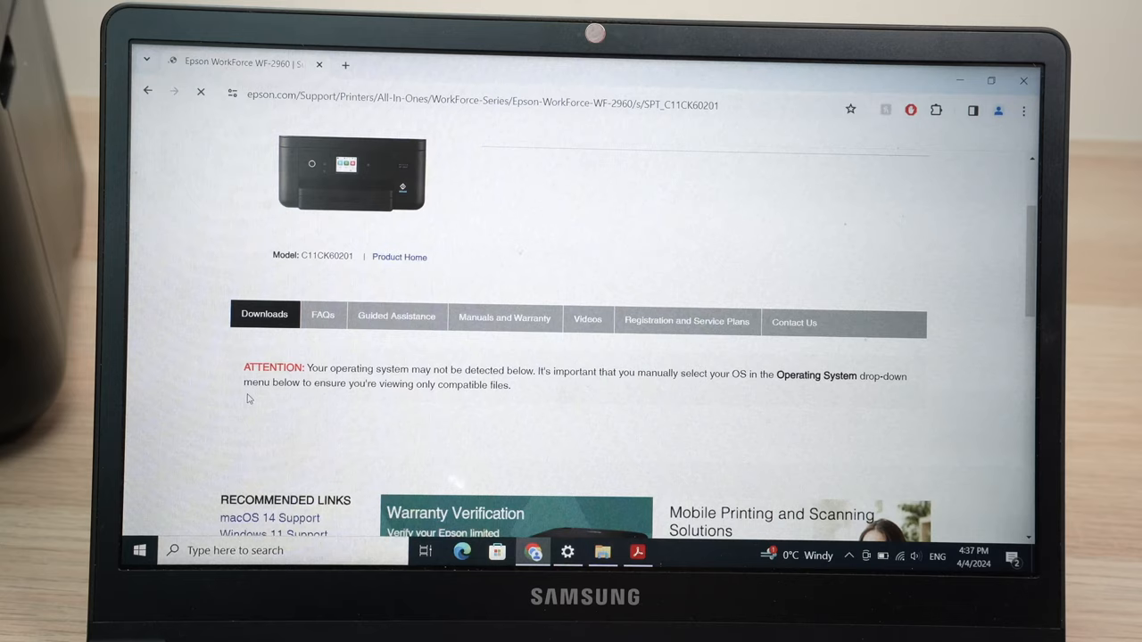
Step: Choose Windows 10 64-bit as the operating system and apply it with GO
scroll(down, 3)
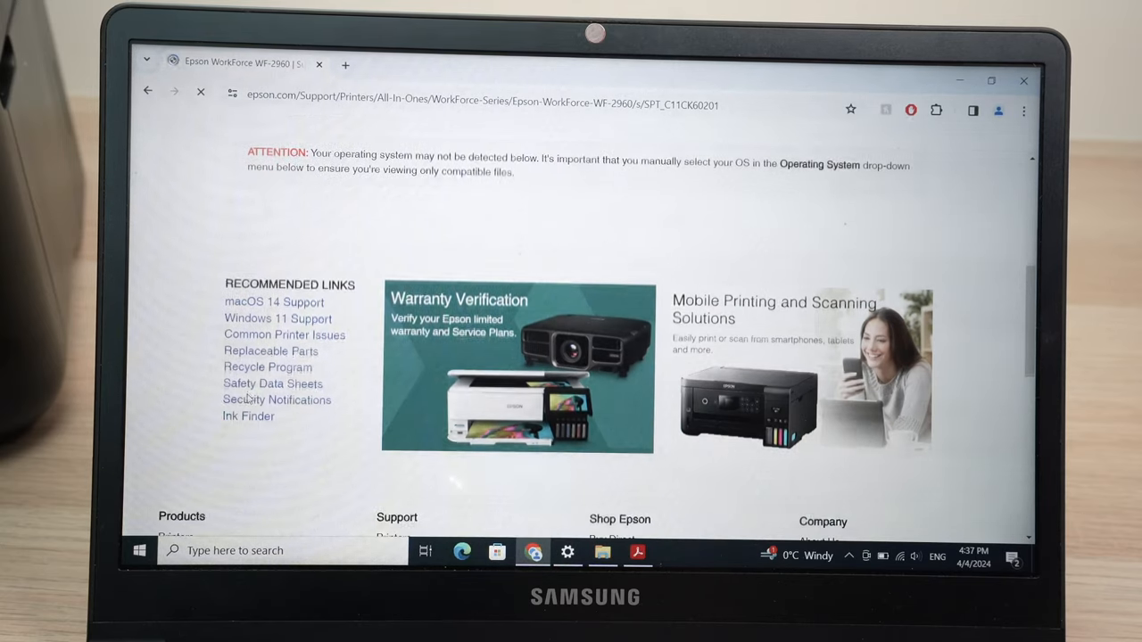
scroll(up, 3)
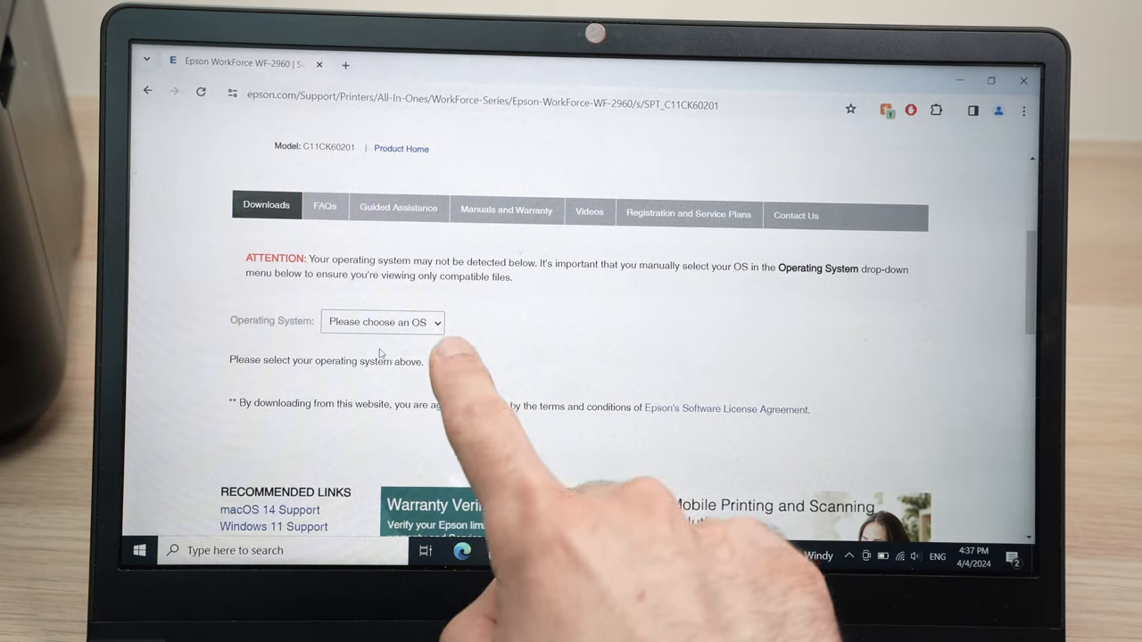
click(382, 322)
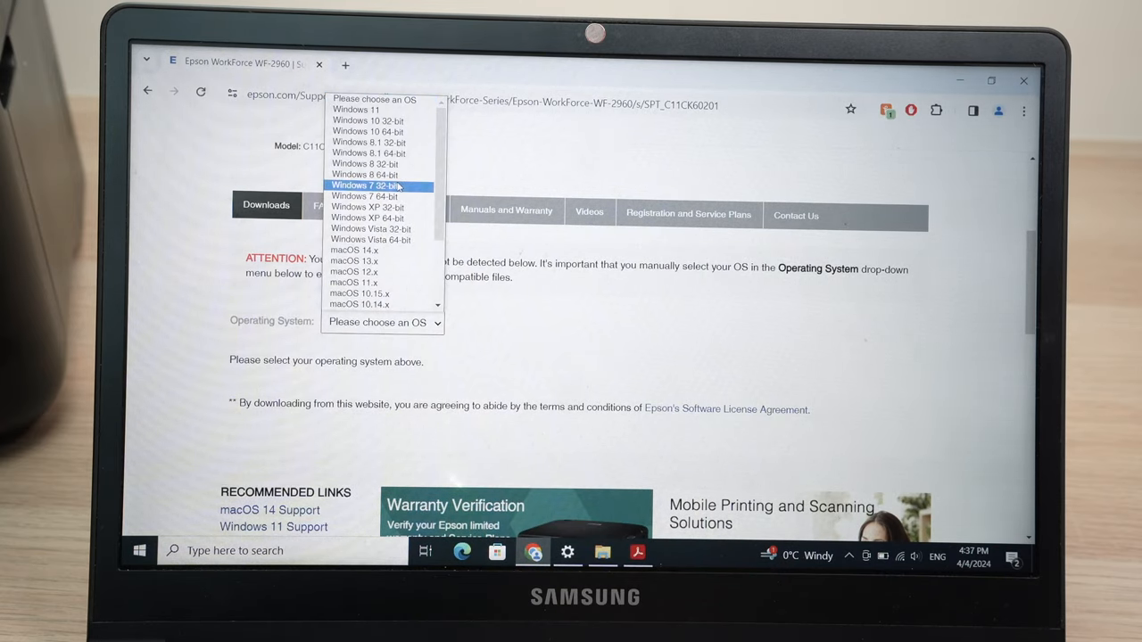
mouse_move(376, 131)
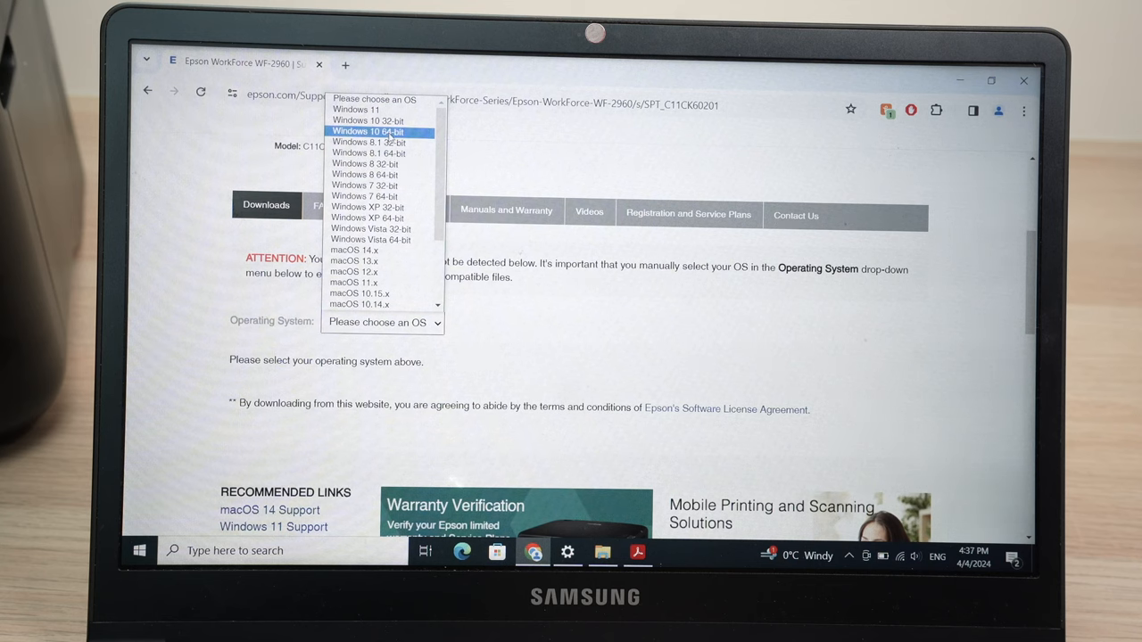
click(368, 131)
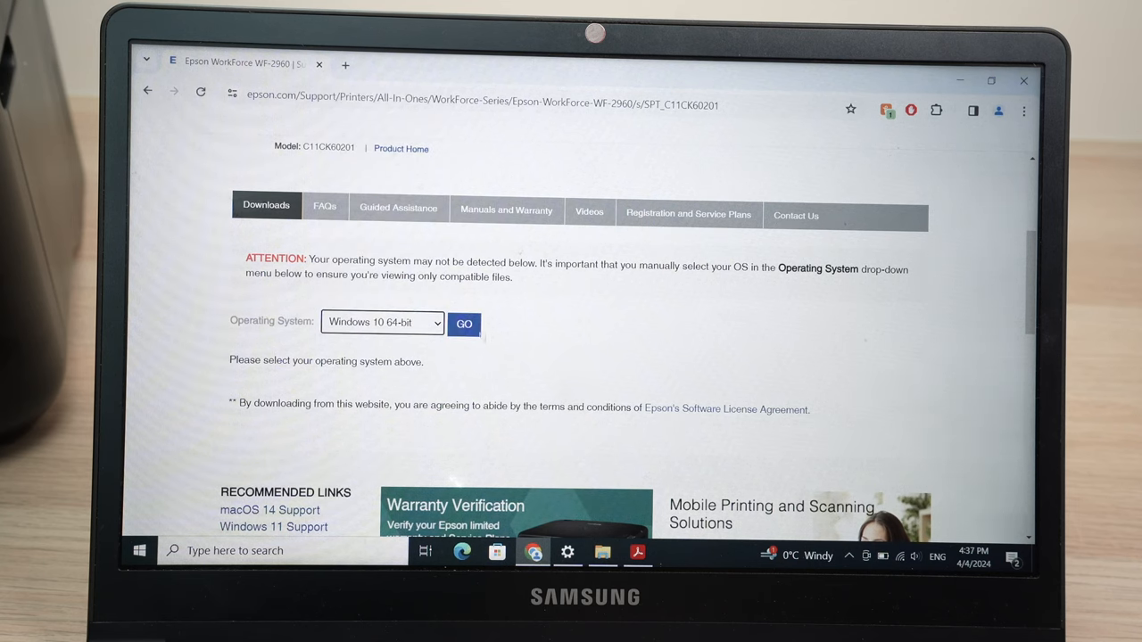
click(464, 324)
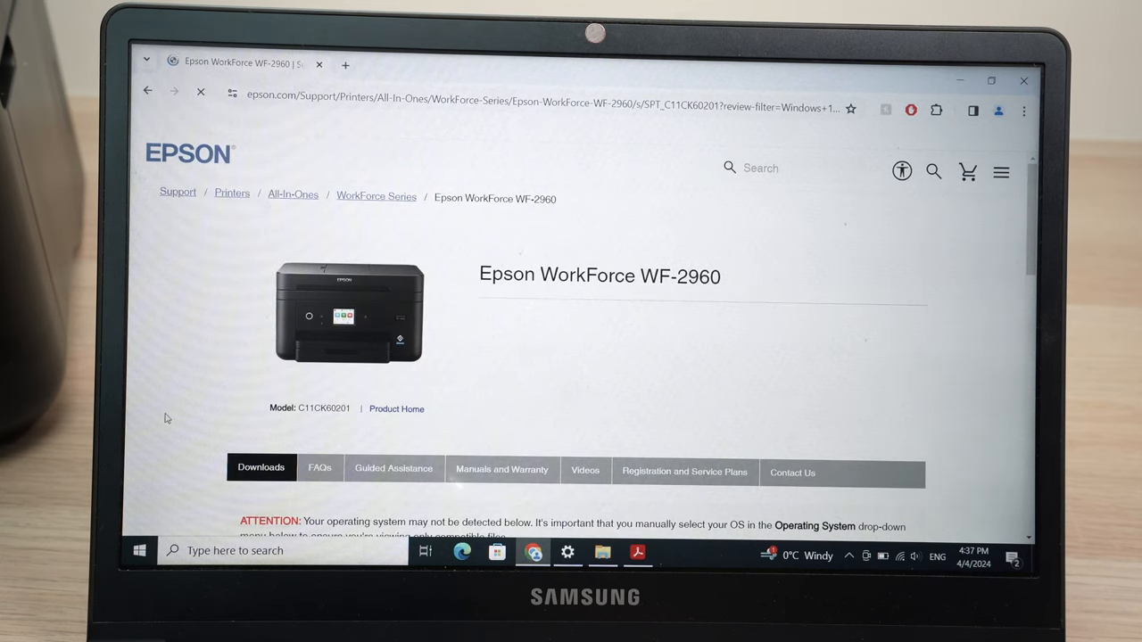
Step: Download the Drivers and Utilities Combo Package Installer under Recommended For You
scroll(down, 3)
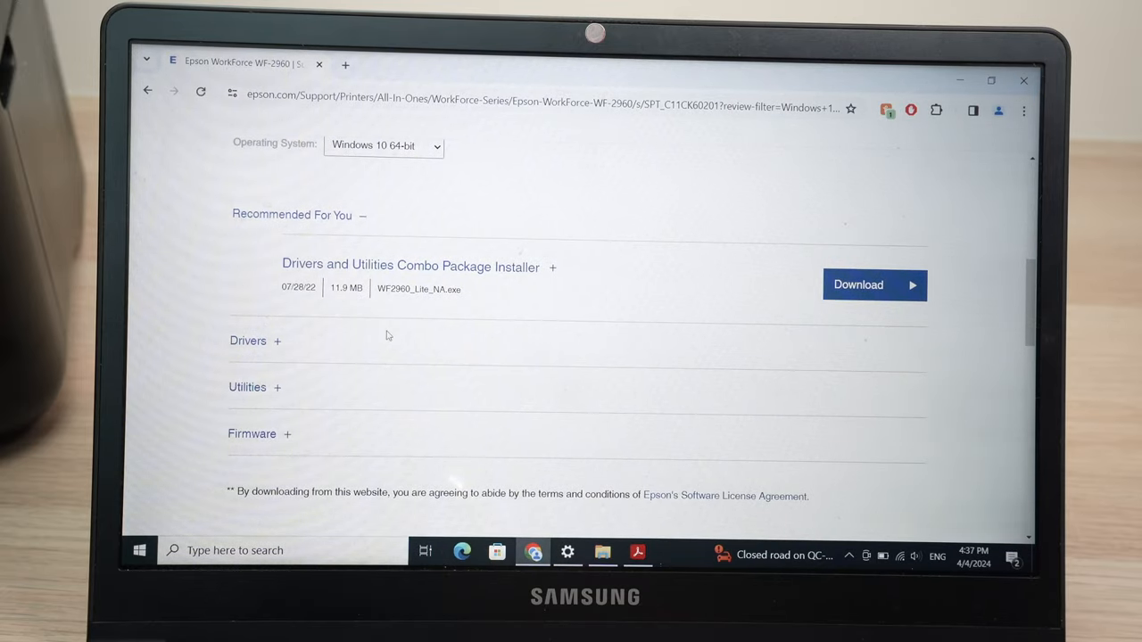
mouse_move(408, 266)
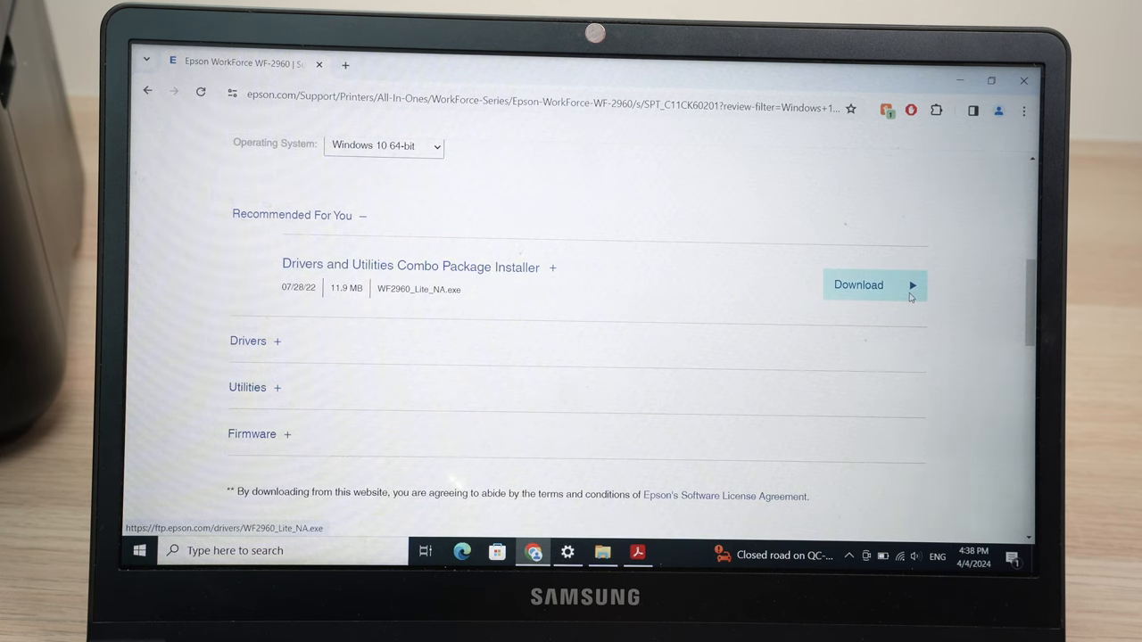
click(874, 286)
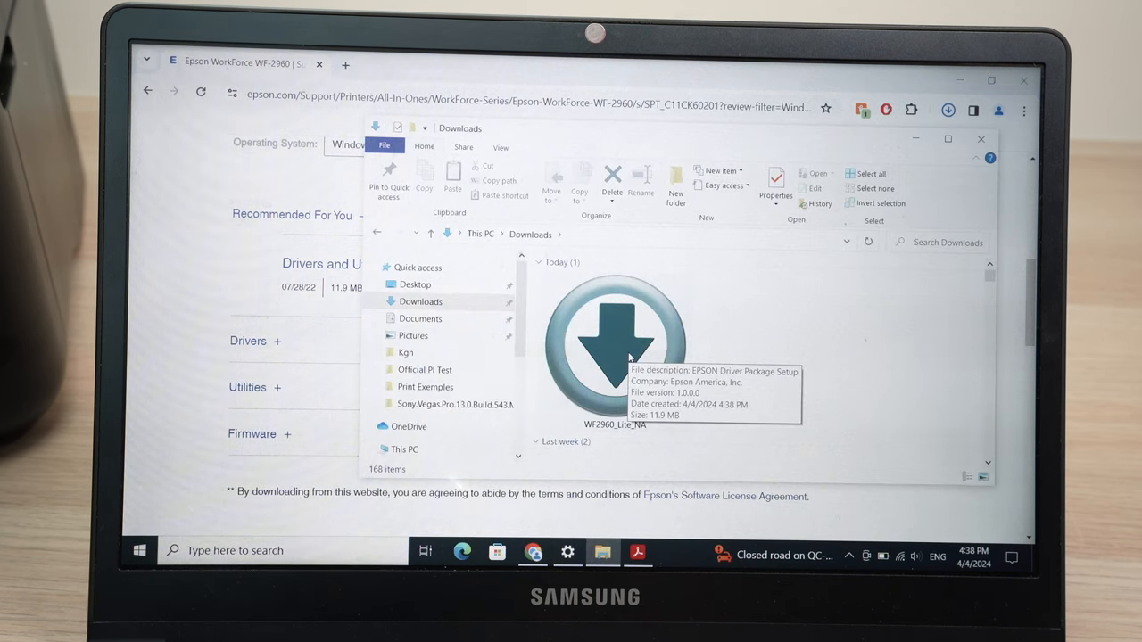
Step: Run WF2960_Lite_NA, approve User Account Control, and acknowledge the Epson Installer message
click(614, 356)
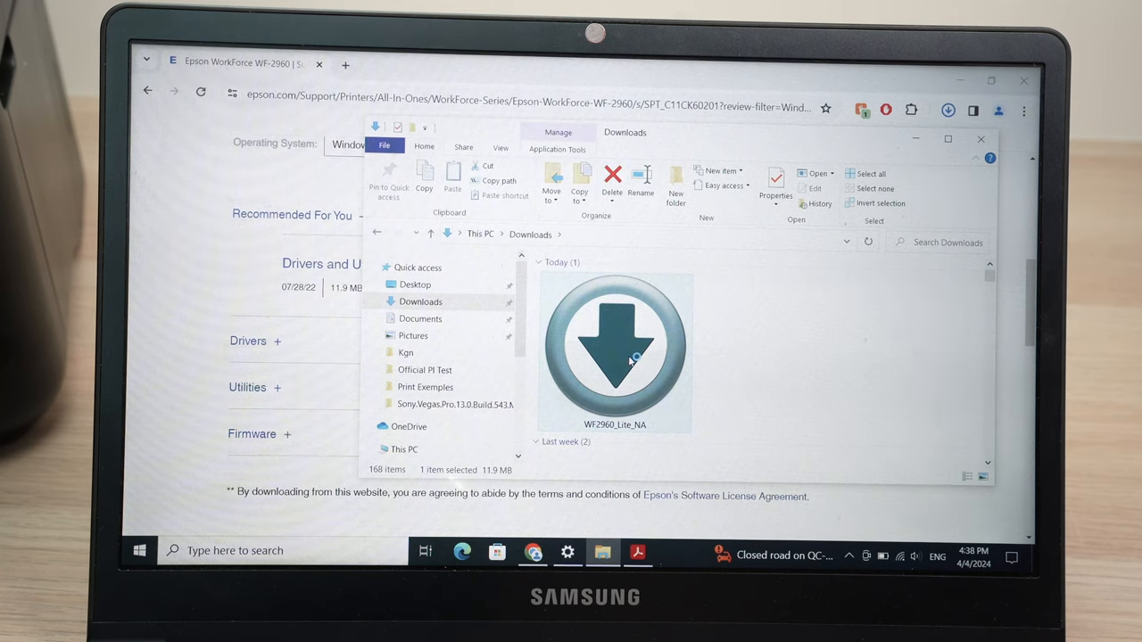
double_click(623, 357)
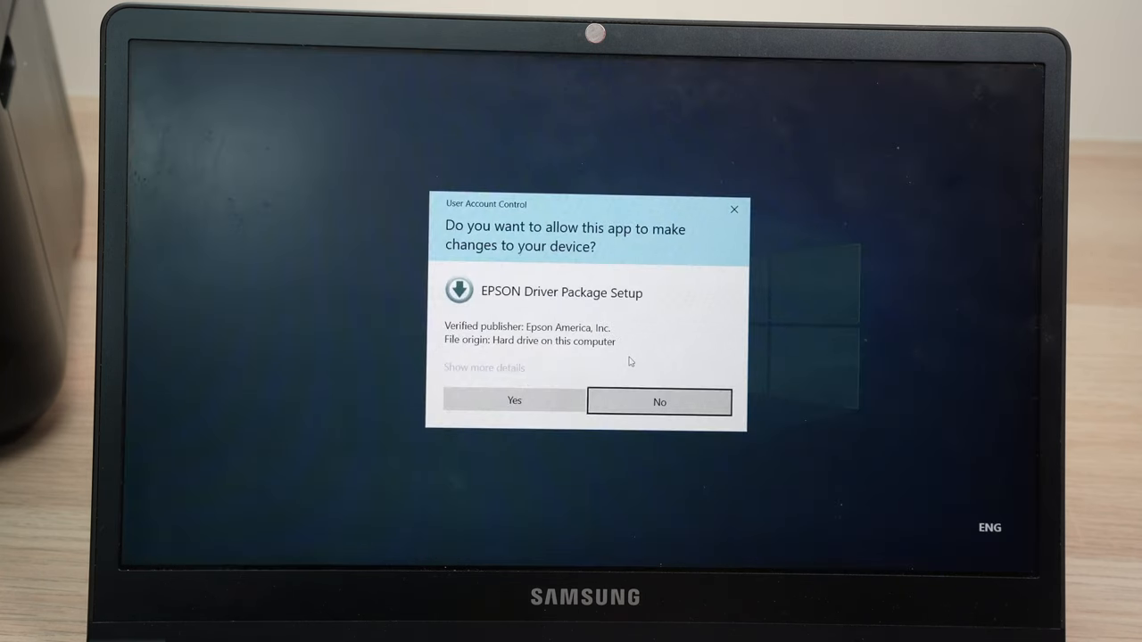
click(513, 401)
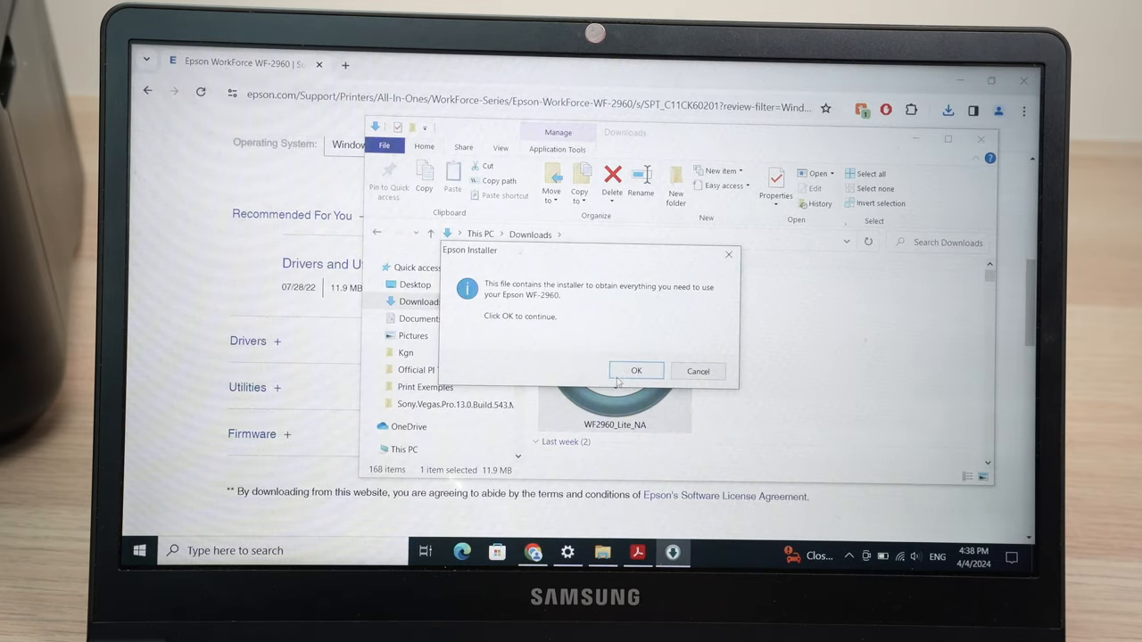
click(636, 371)
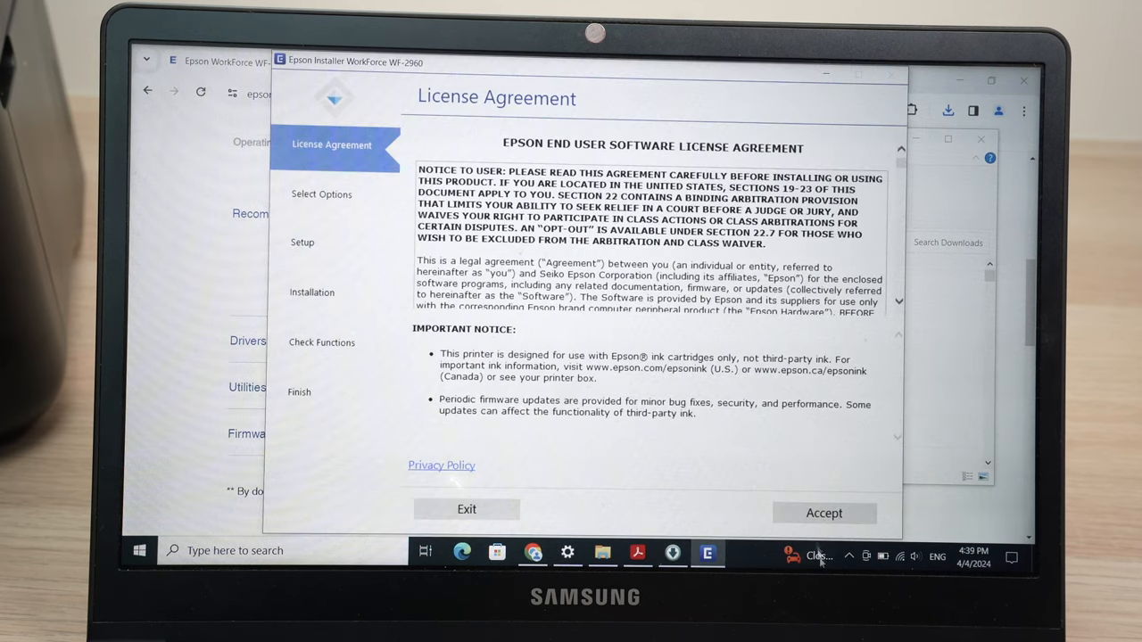
Step: Accept the license, turn off software and product usage collection, and confirm the printer is on
click(824, 513)
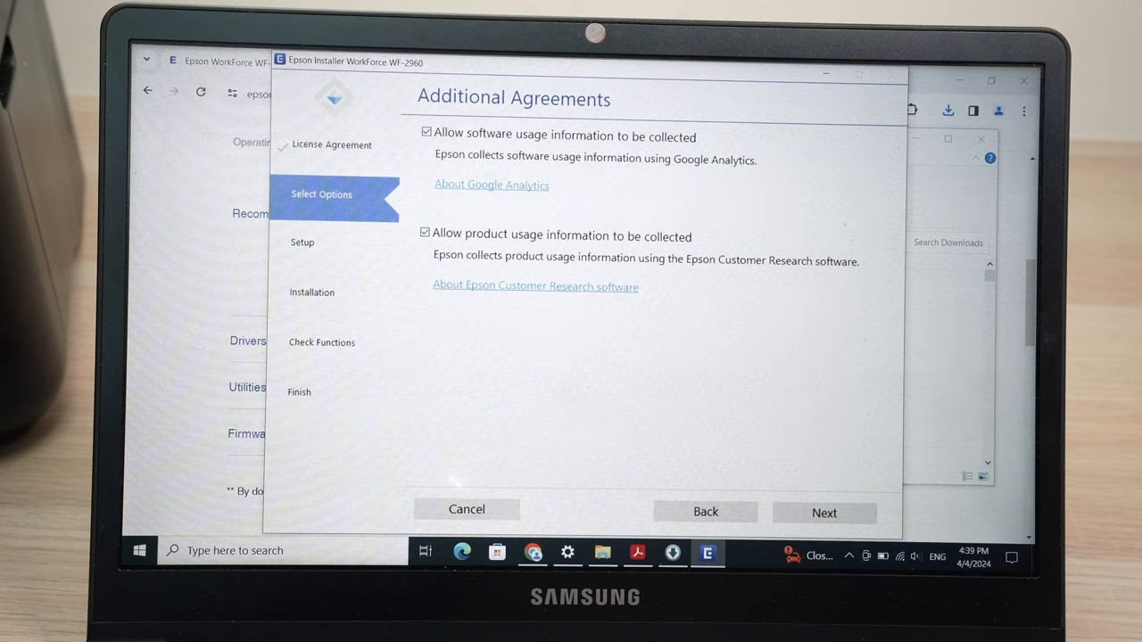
mouse_move(426, 180)
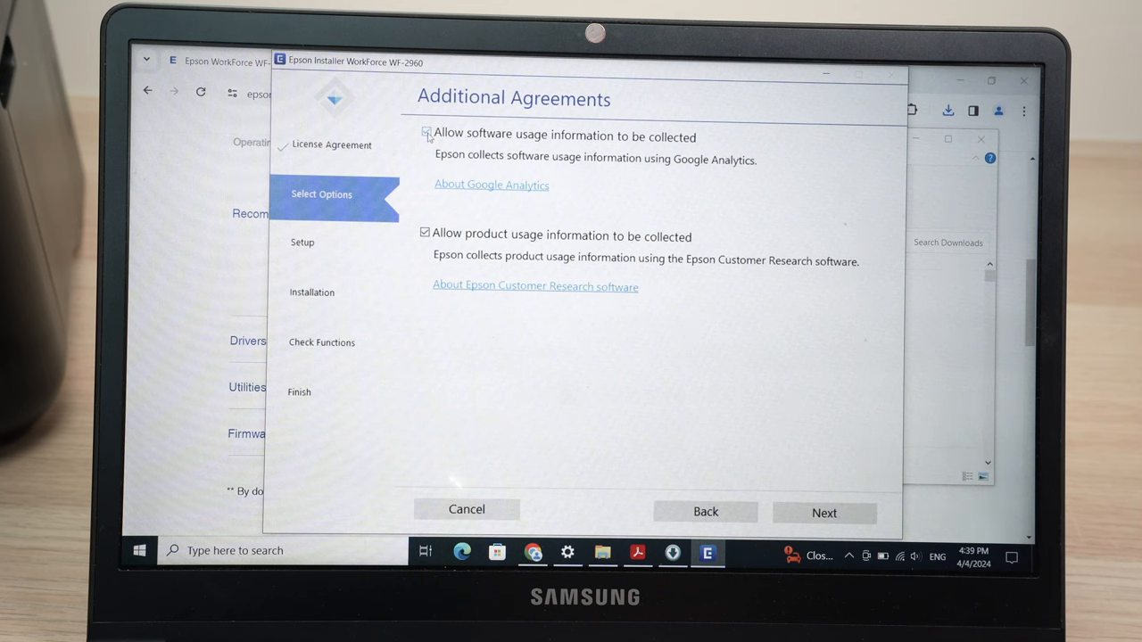
click(425, 134)
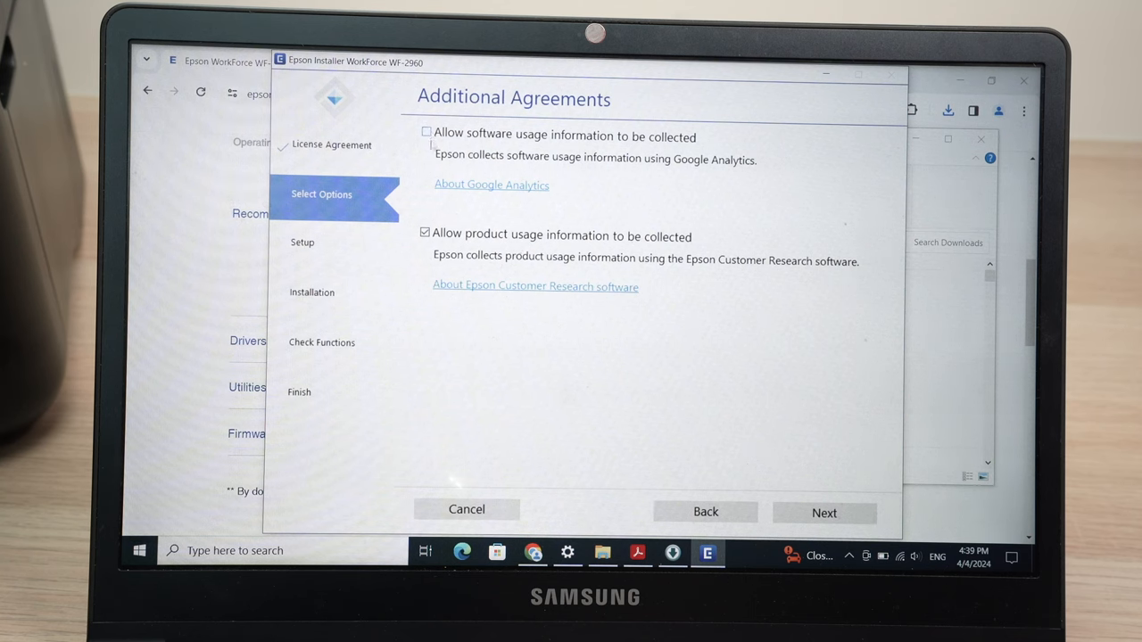
click(424, 236)
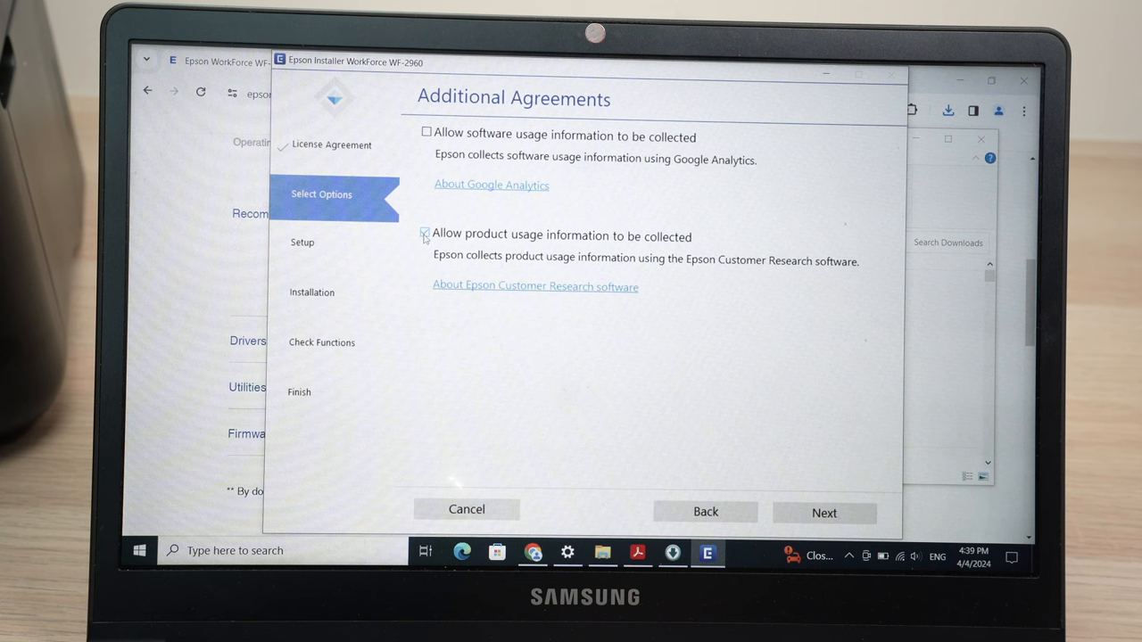
click(424, 235)
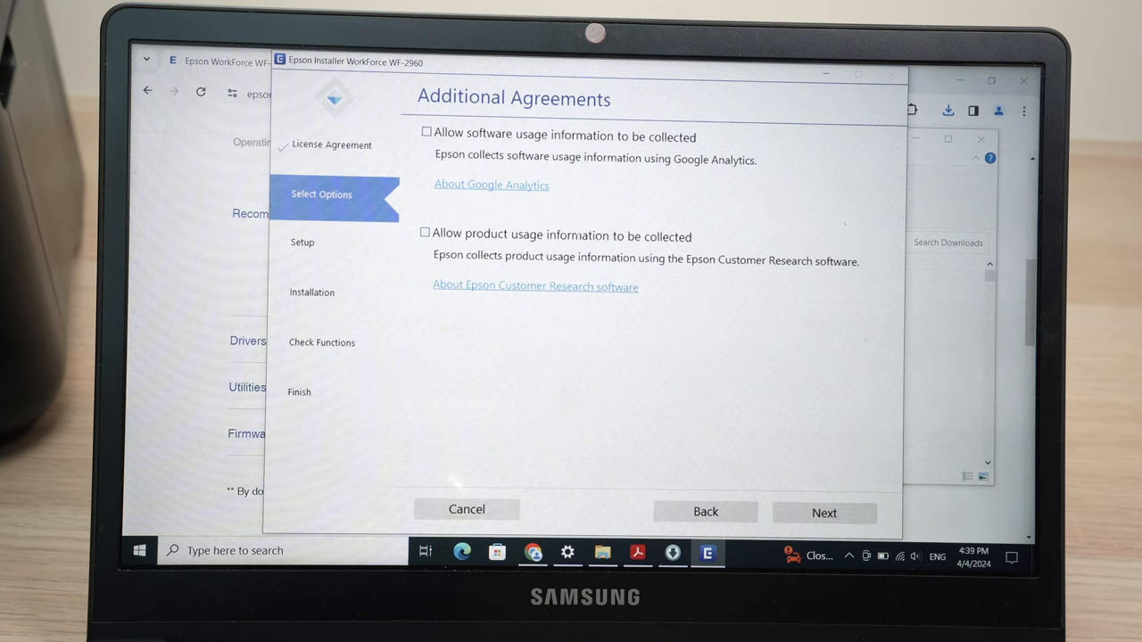
mouse_move(592, 331)
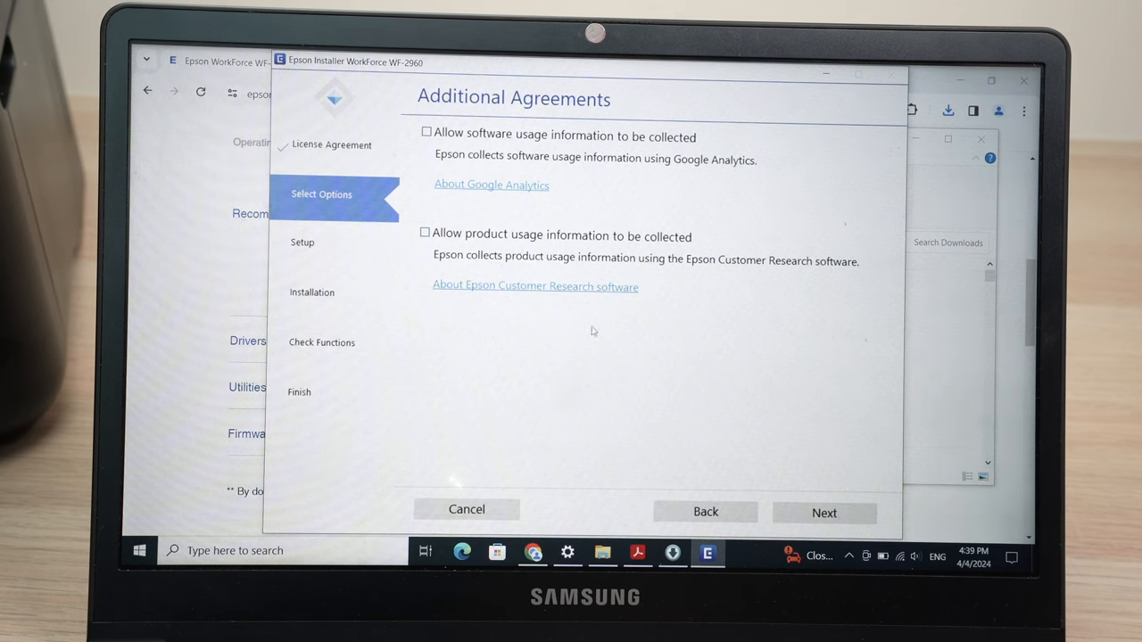
click(824, 512)
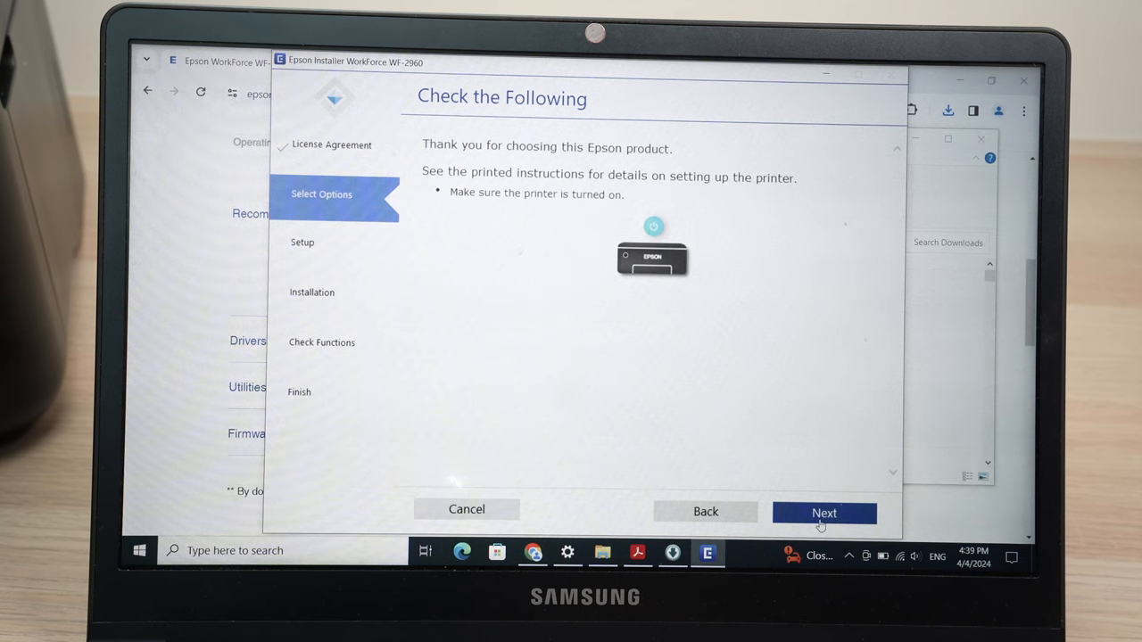
click(823, 512)
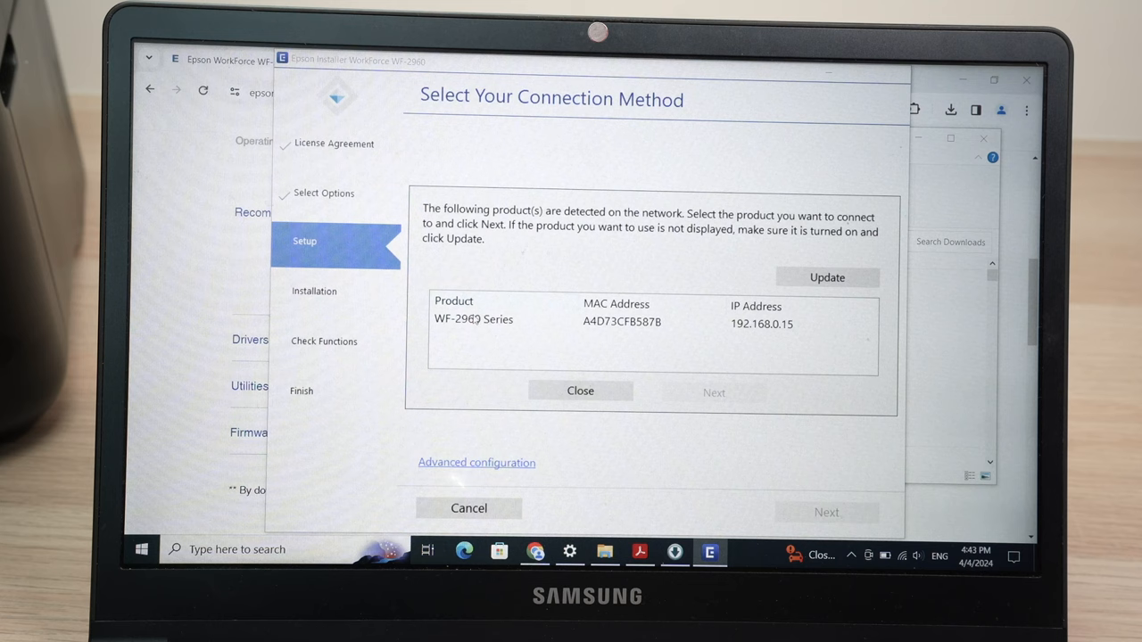
Step: Select the detected WF-2960 Series printer and continue setup with it
click(473, 319)
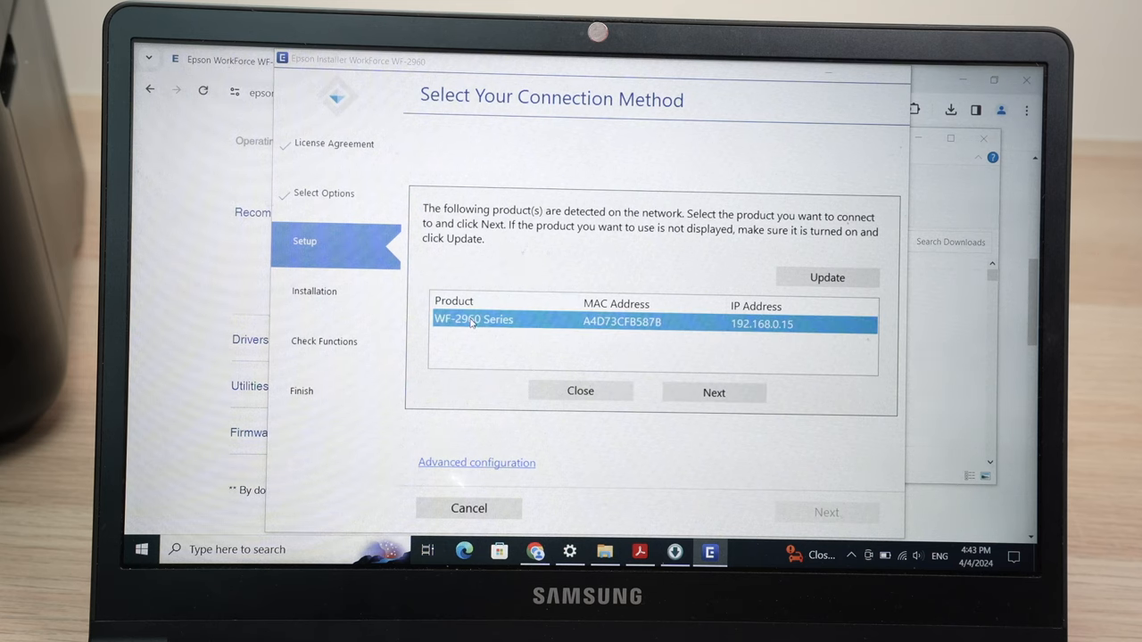
click(712, 392)
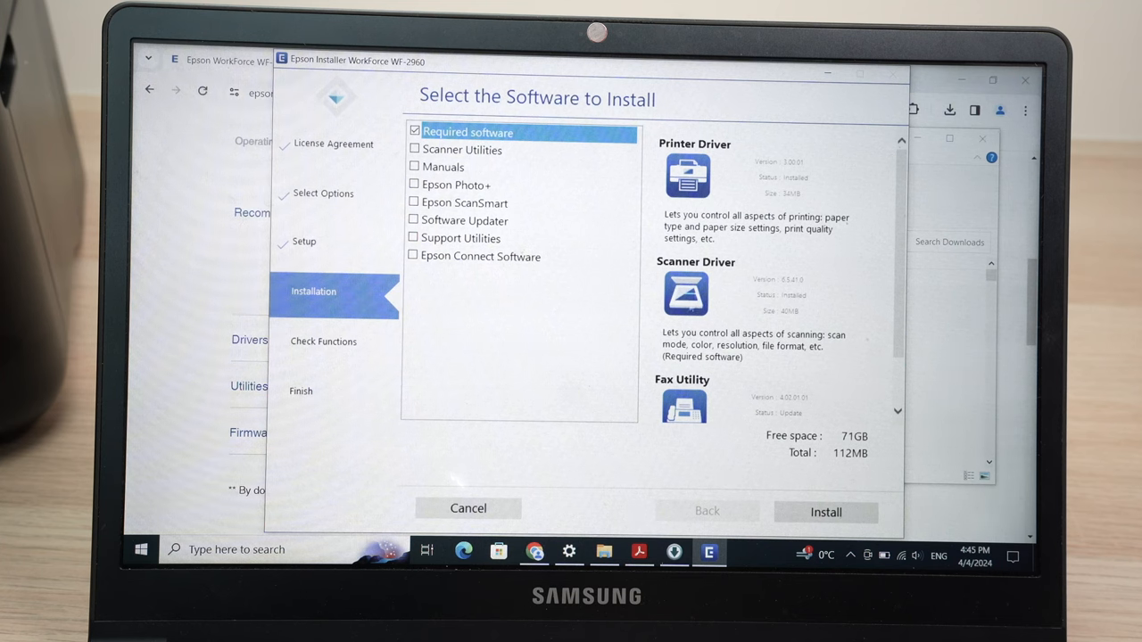
Step: Install the required software, skip the test page and service plan, then Finish & Register
click(826, 512)
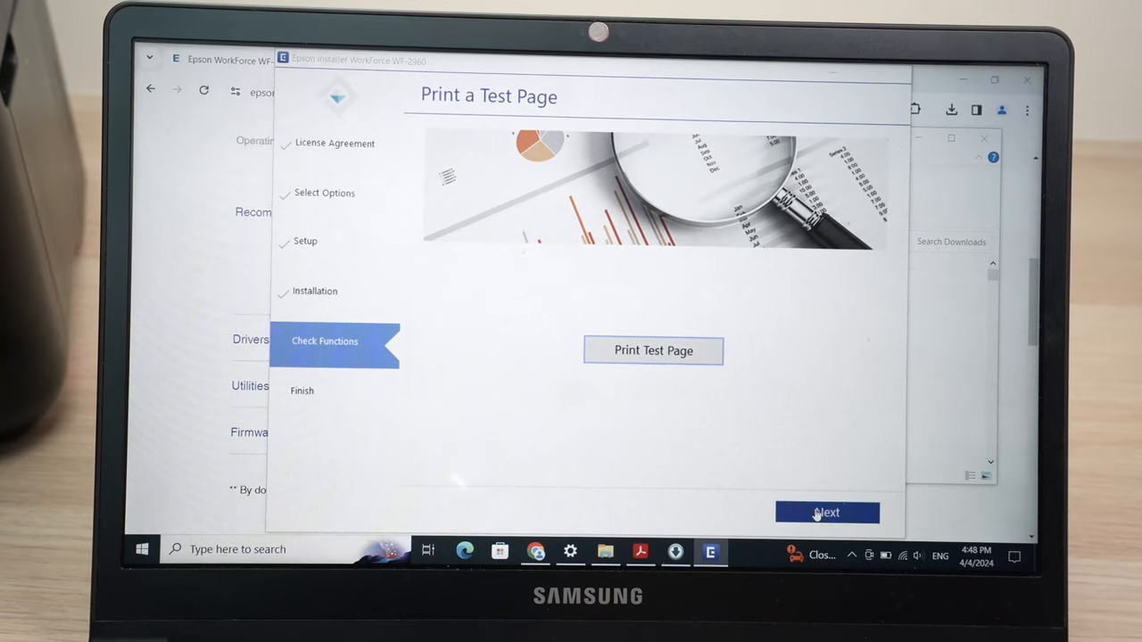
click(828, 512)
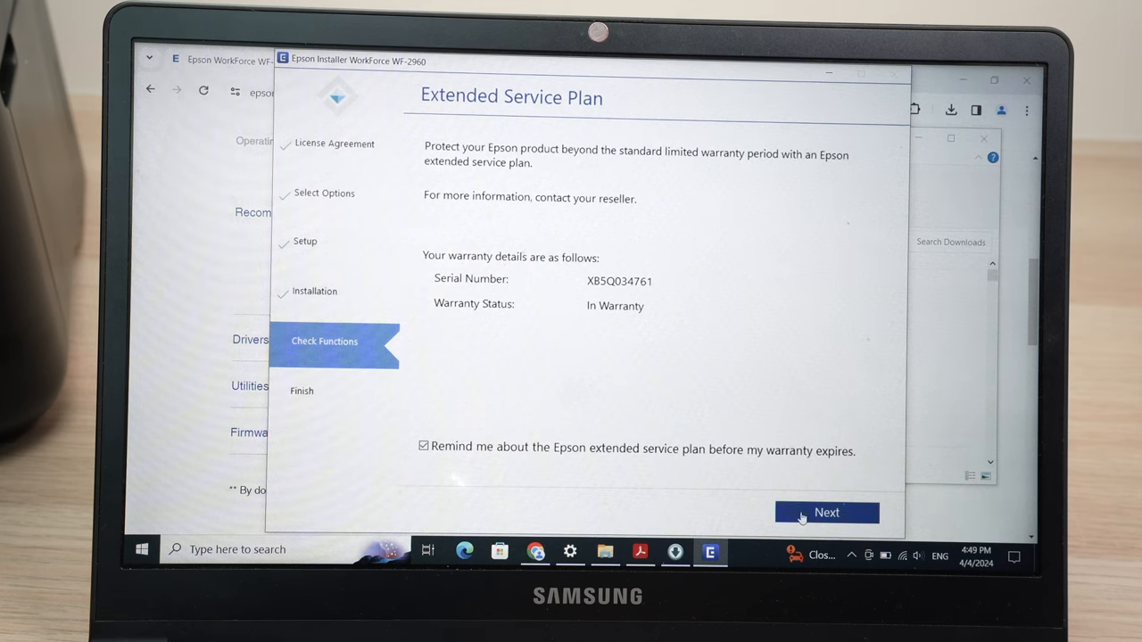
click(826, 512)
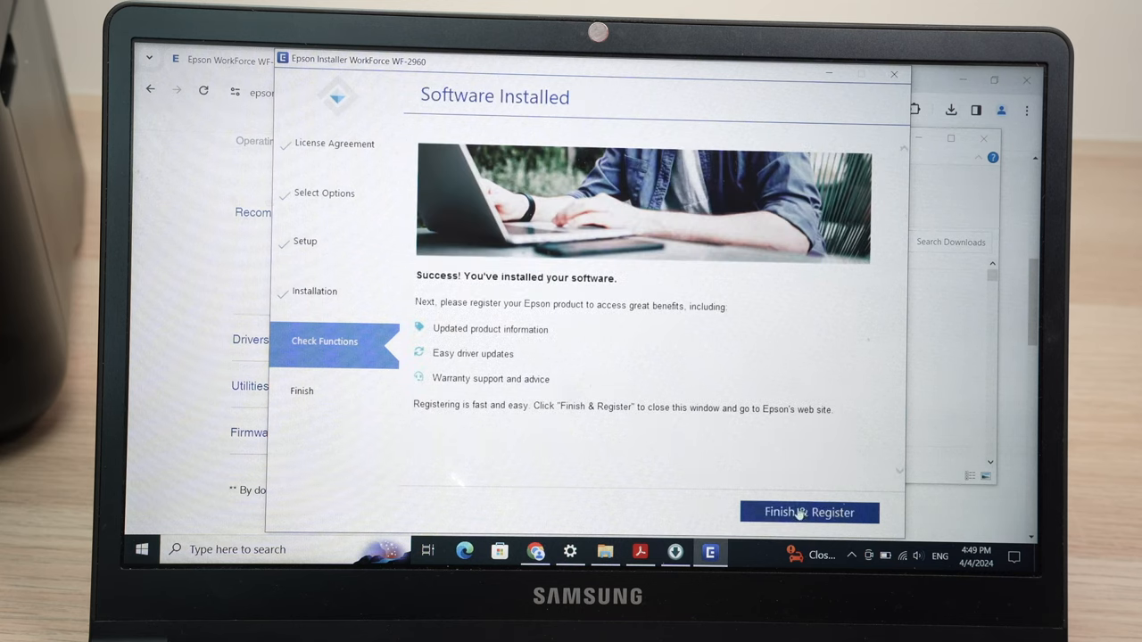
click(808, 512)
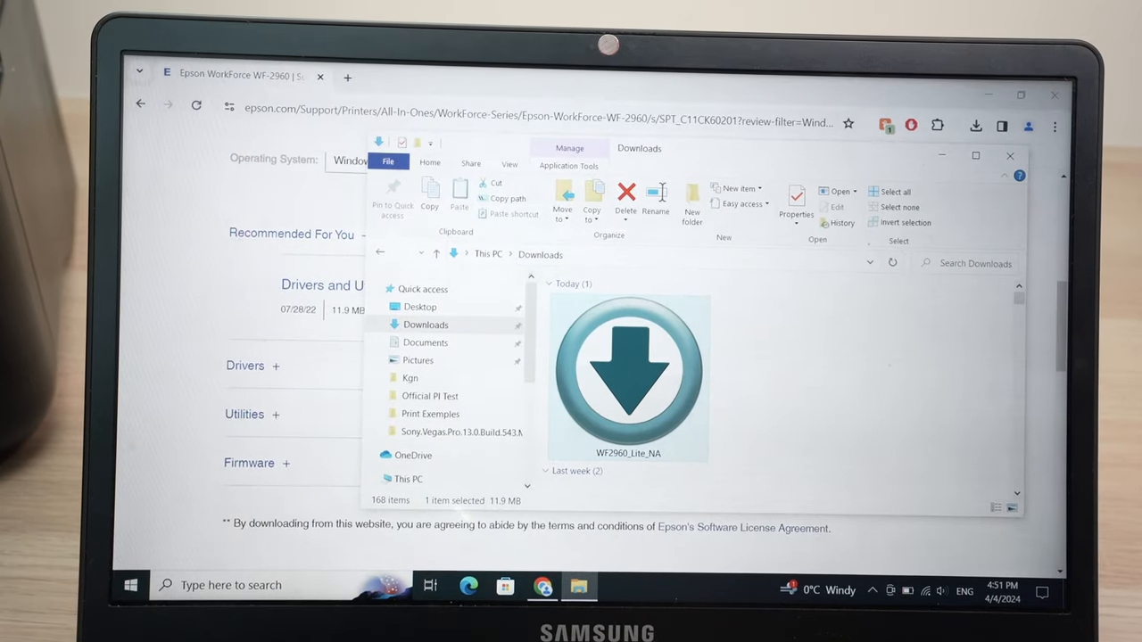
Step: Close the File Explorer and Chrome windows so only the desktop remains
click(135, 584)
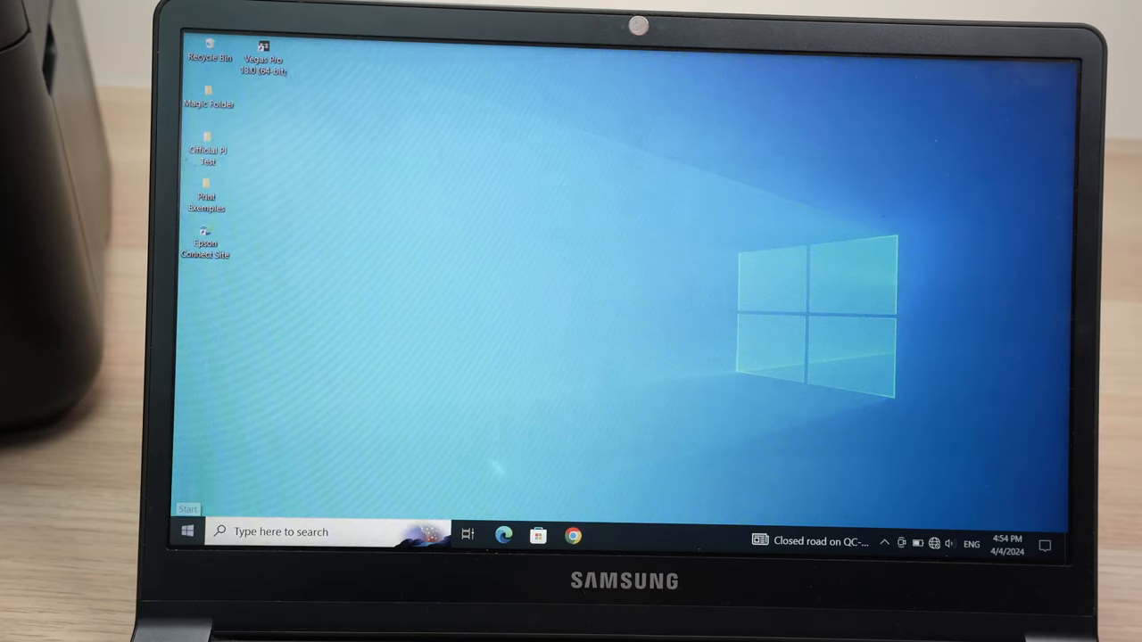
Step: Under Devices > Printers & scanners, search for printers and add the detected WF-2960 Series
click(190, 532)
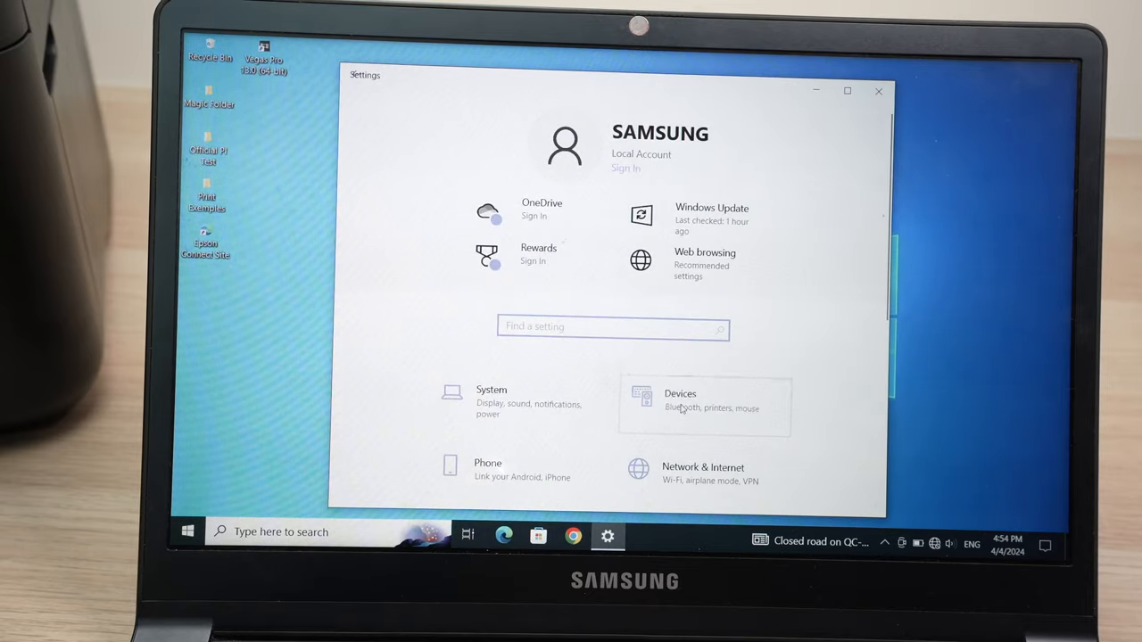
click(704, 408)
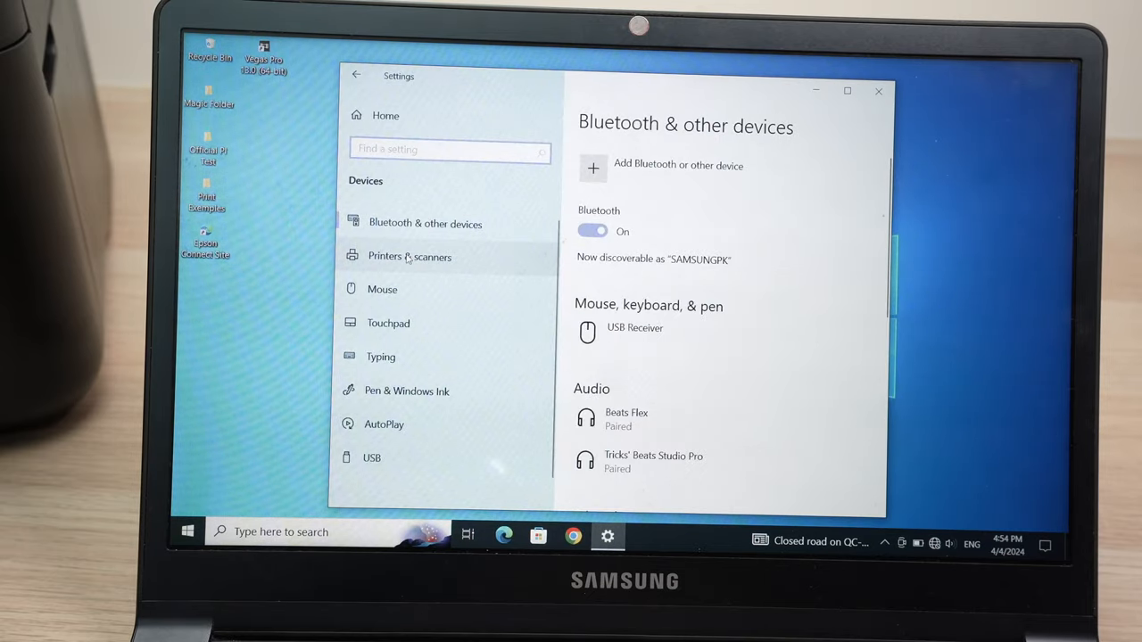
click(409, 257)
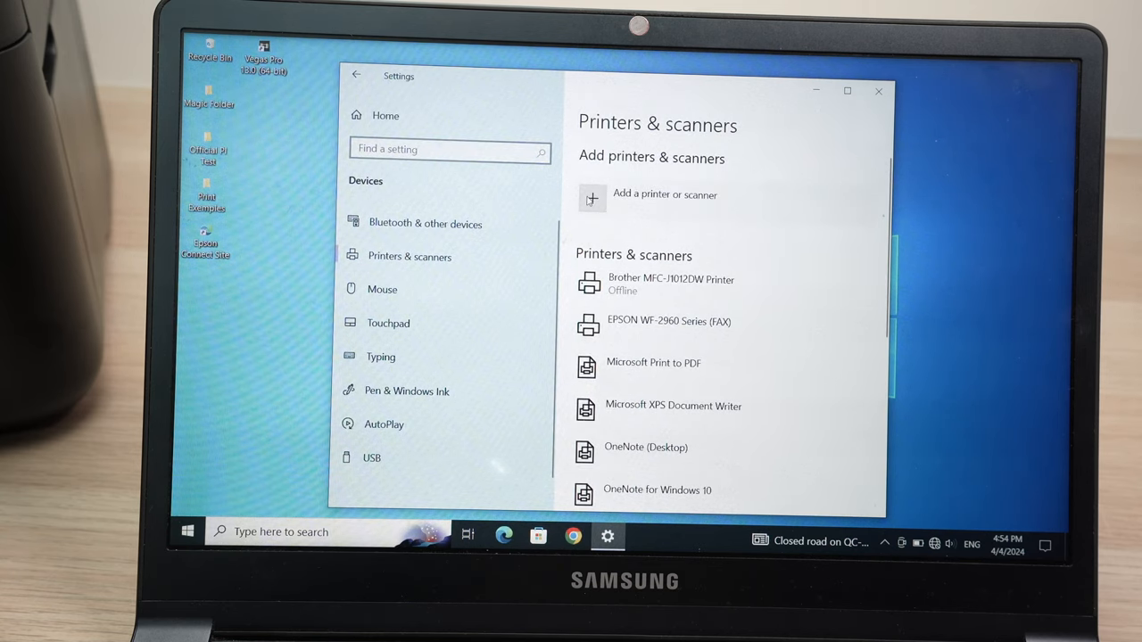
click(593, 196)
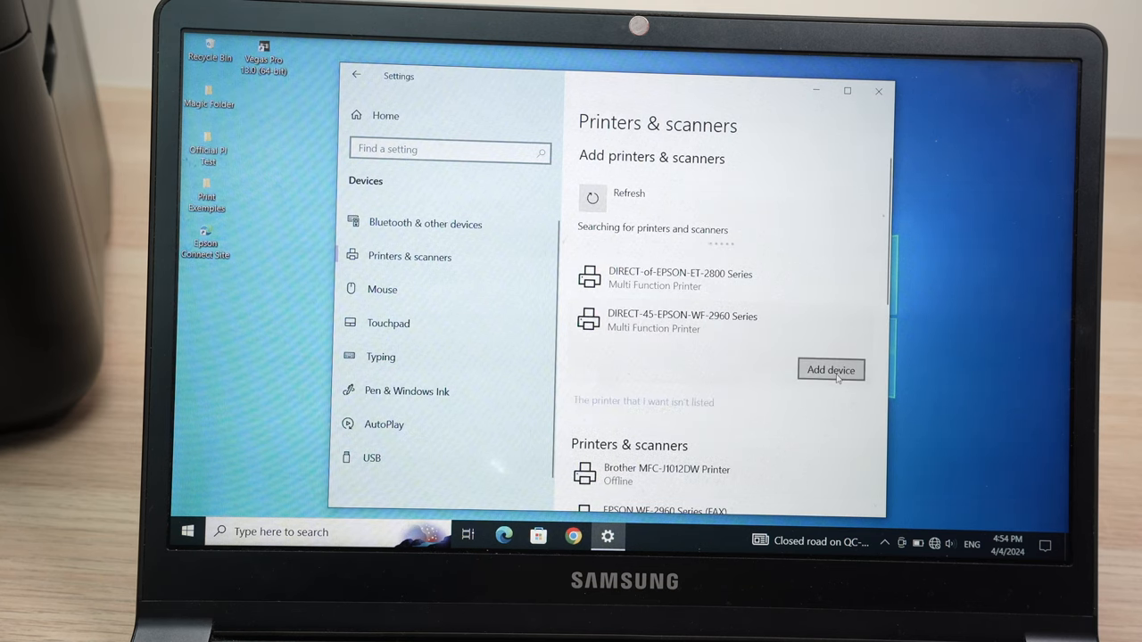
click(830, 369)
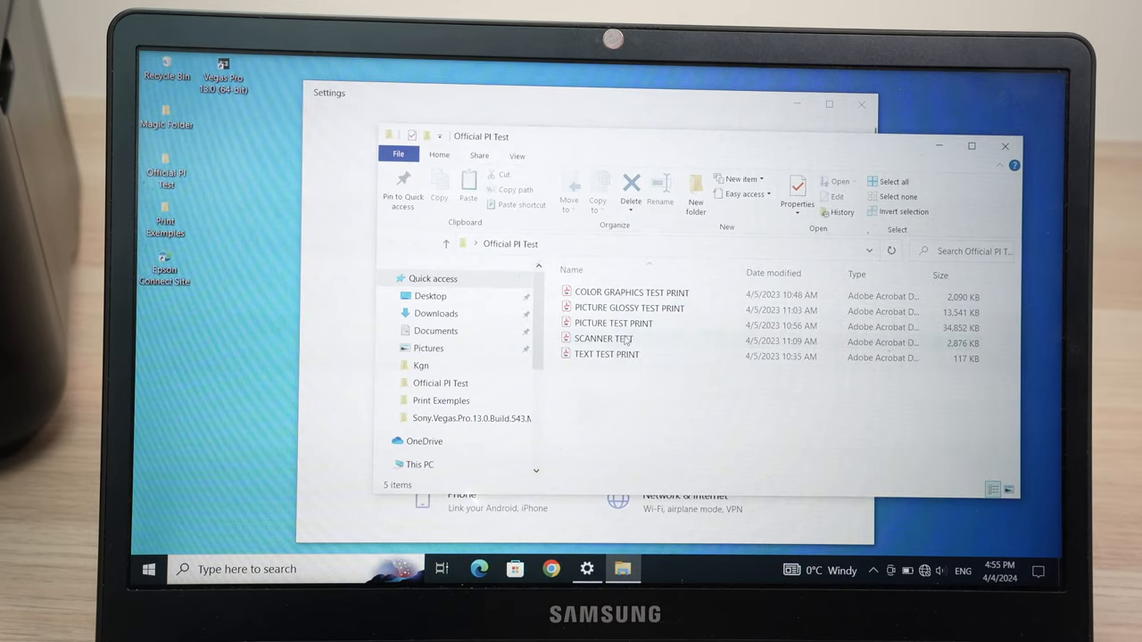
Step: Open the SCANNER TEST PDF in Acrobat and send it to print
double_click(607, 338)
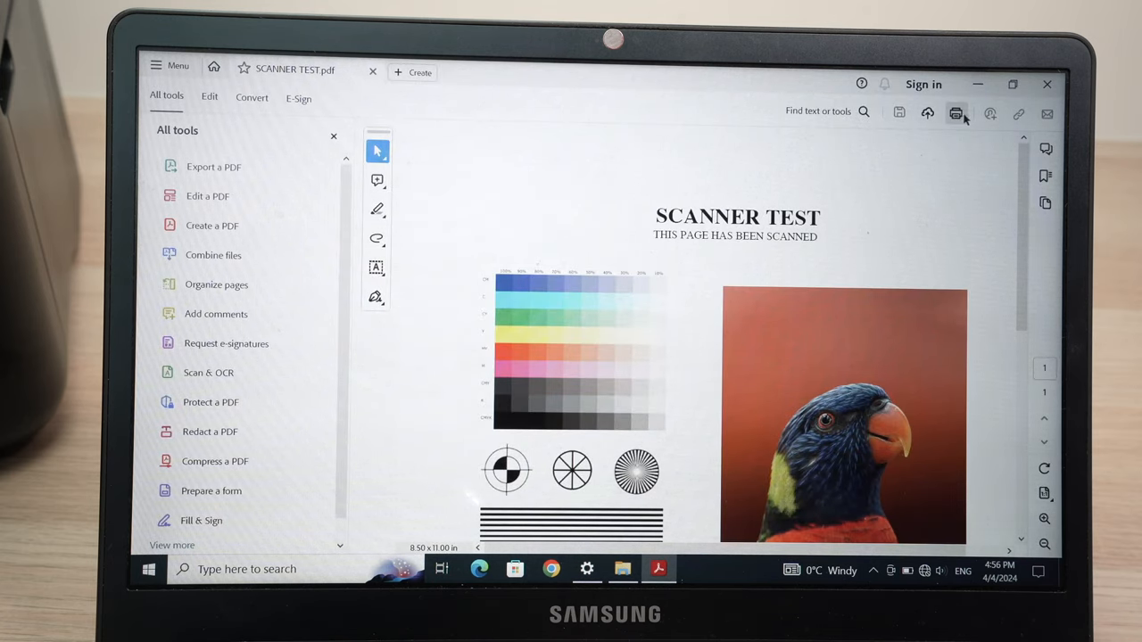
click(955, 111)
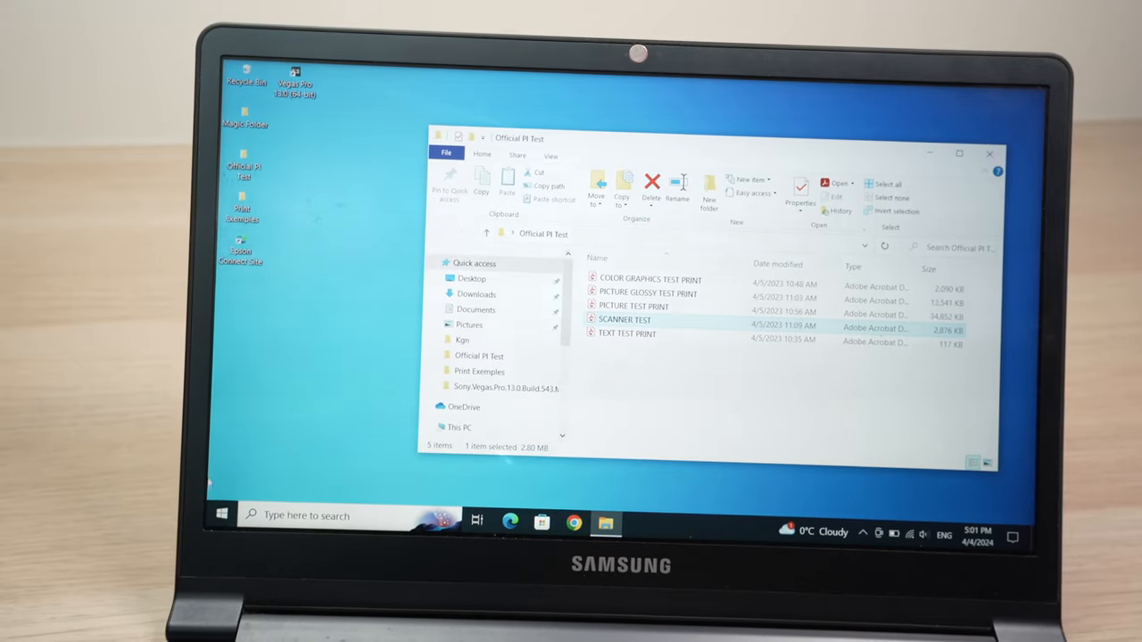
Step: Manage the EPSONFB587B printer in Printers & scanners, select Scanner, and open the scanner app
click(218, 514)
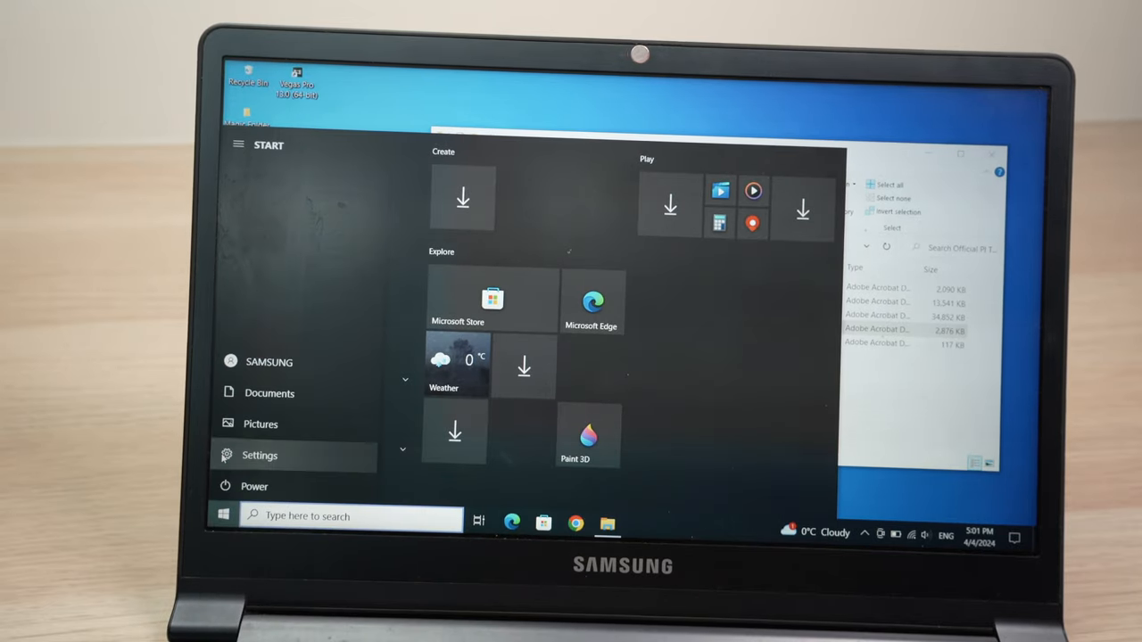
click(259, 455)
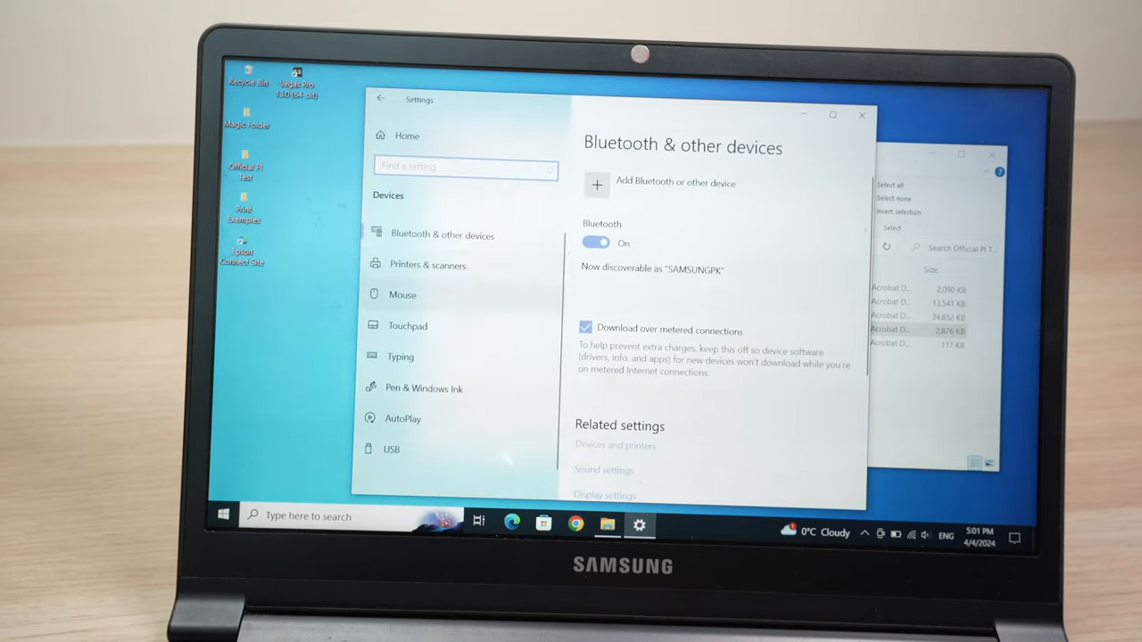
click(427, 264)
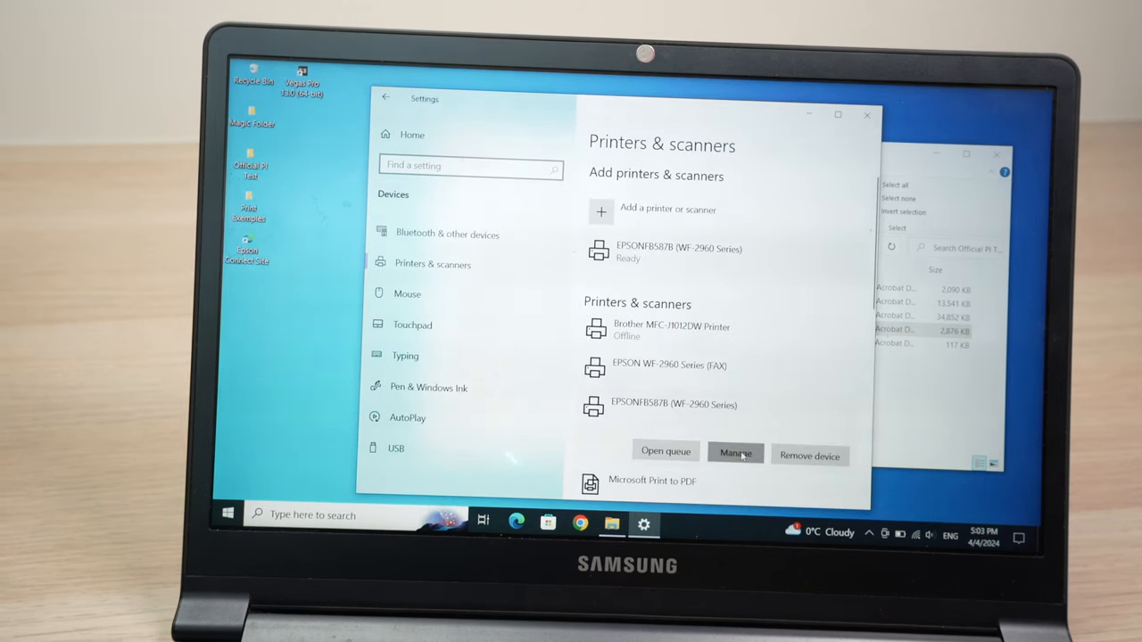
click(736, 452)
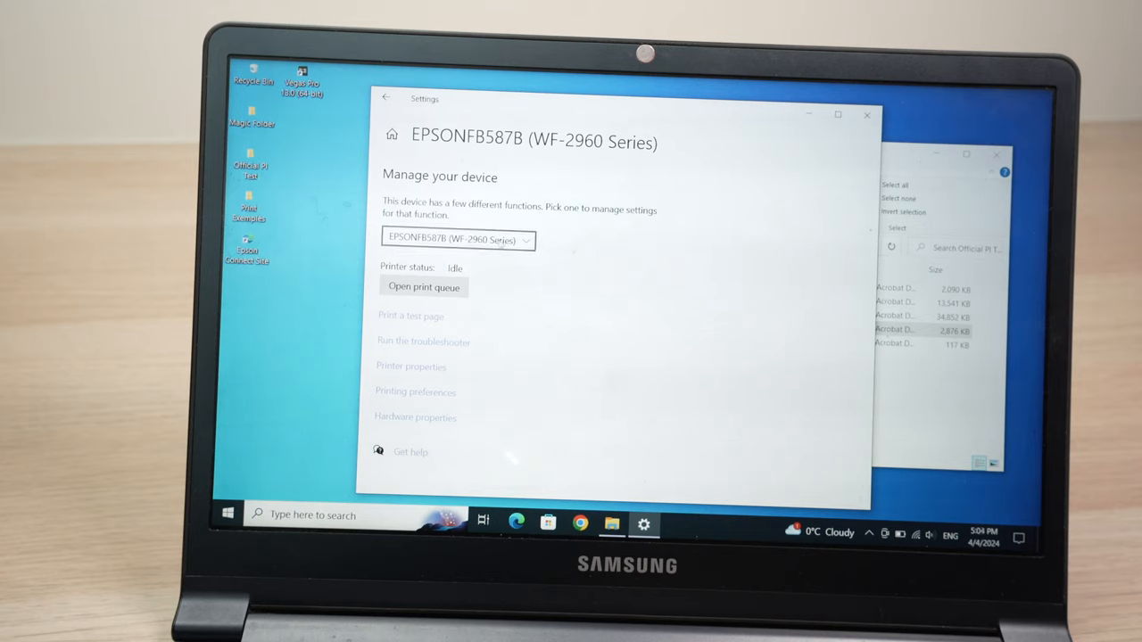
click(457, 239)
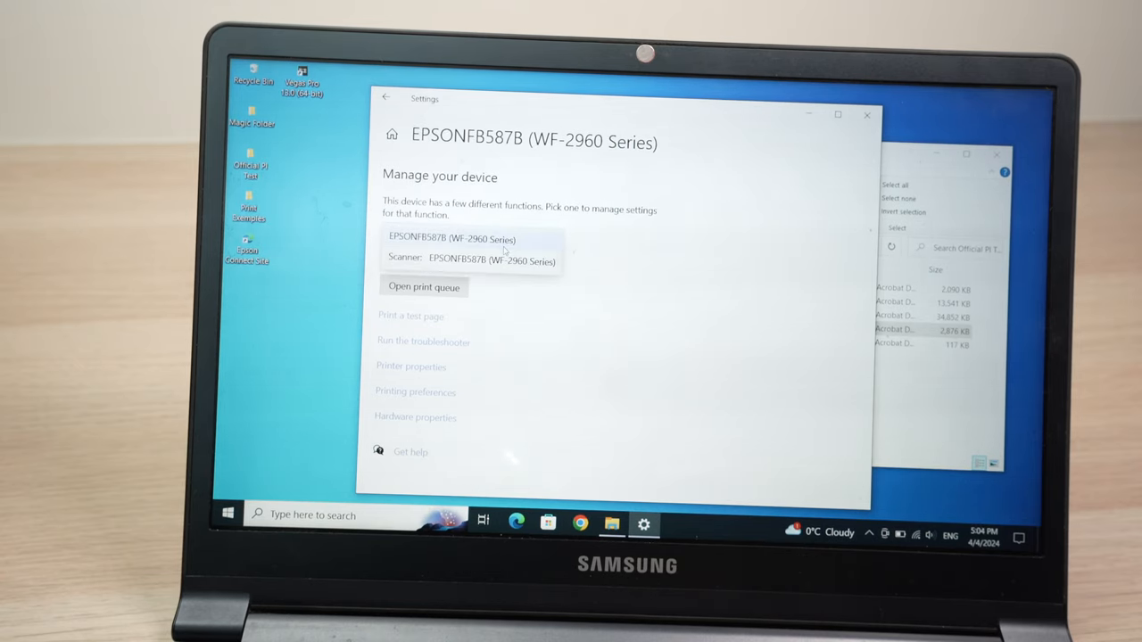
click(468, 260)
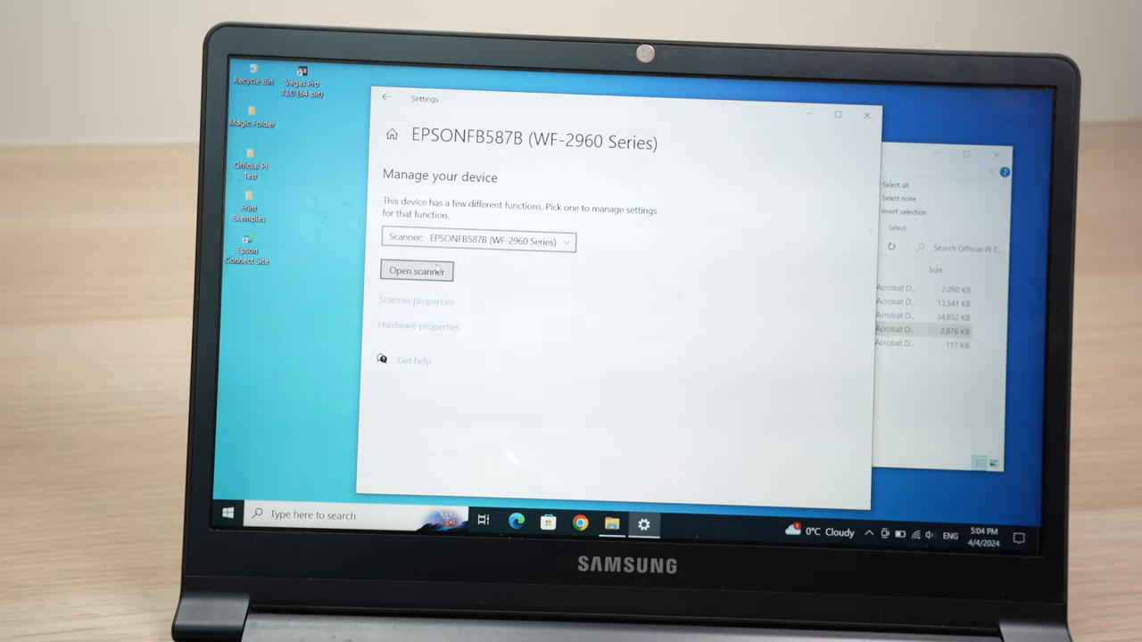
mouse_move(472, 284)
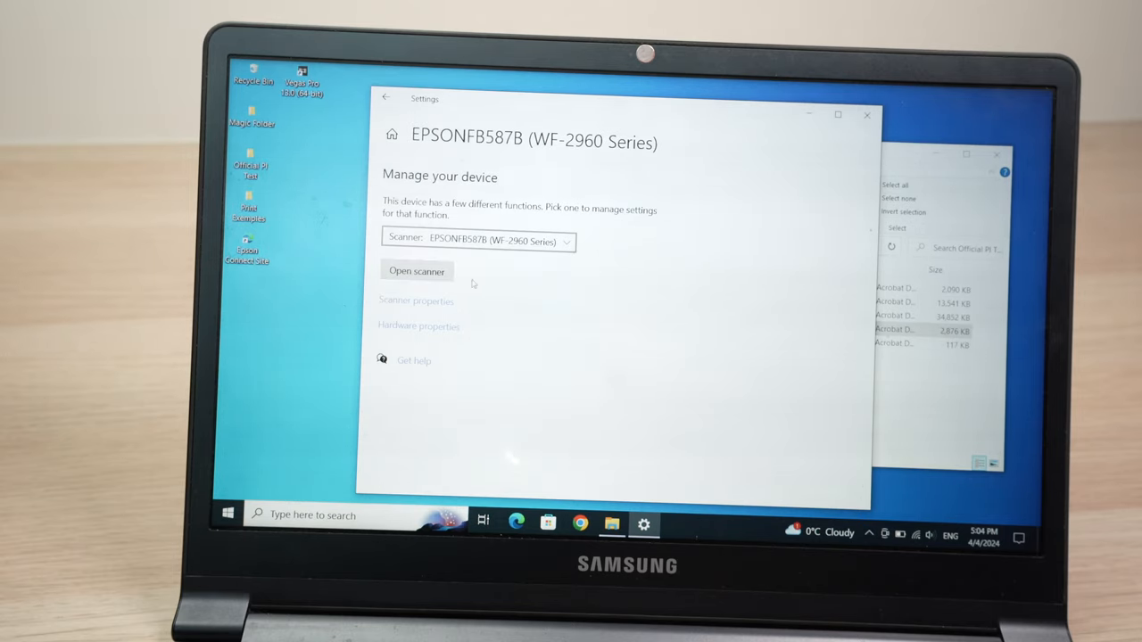
click(417, 270)
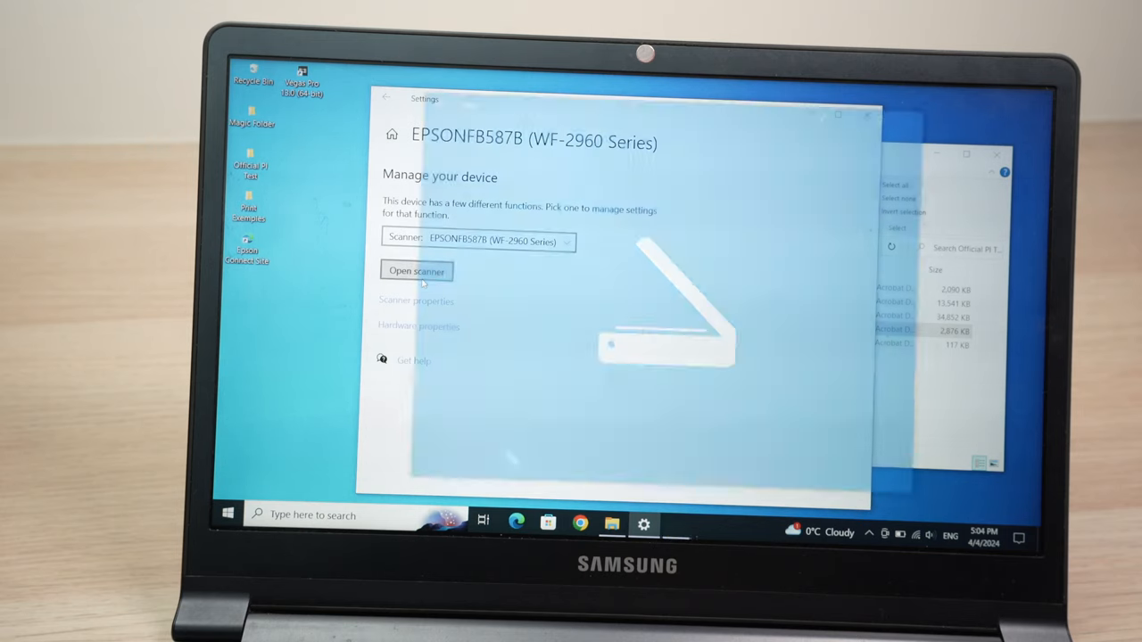
Step: Scan the SCANNER TEST page as a PNG to the Desktop and view it
click(416, 271)
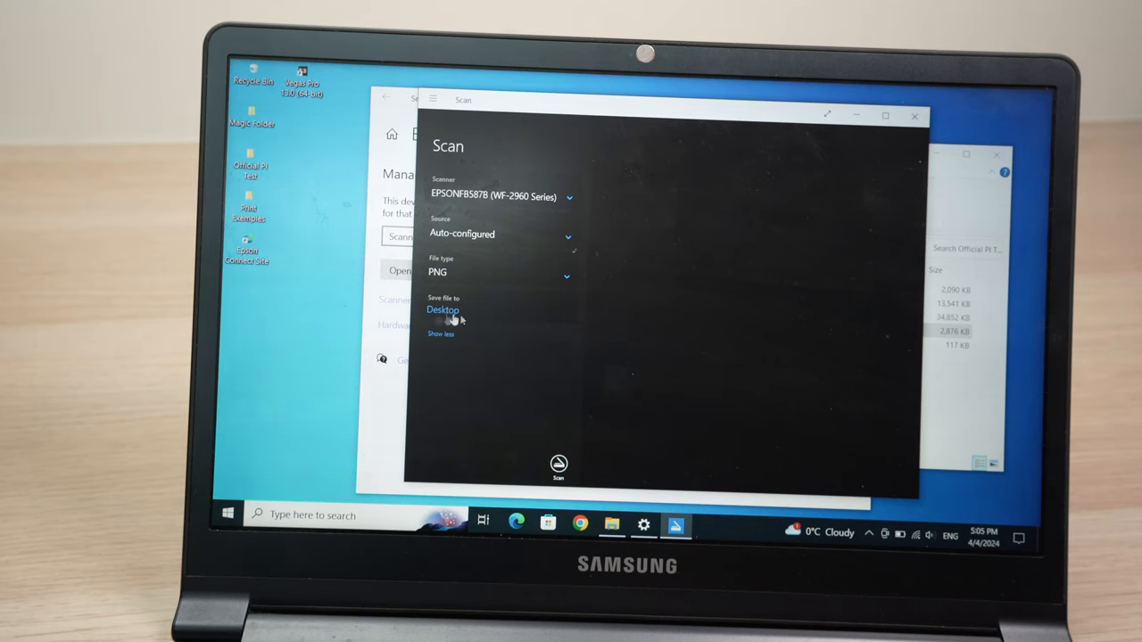
mouse_move(557, 464)
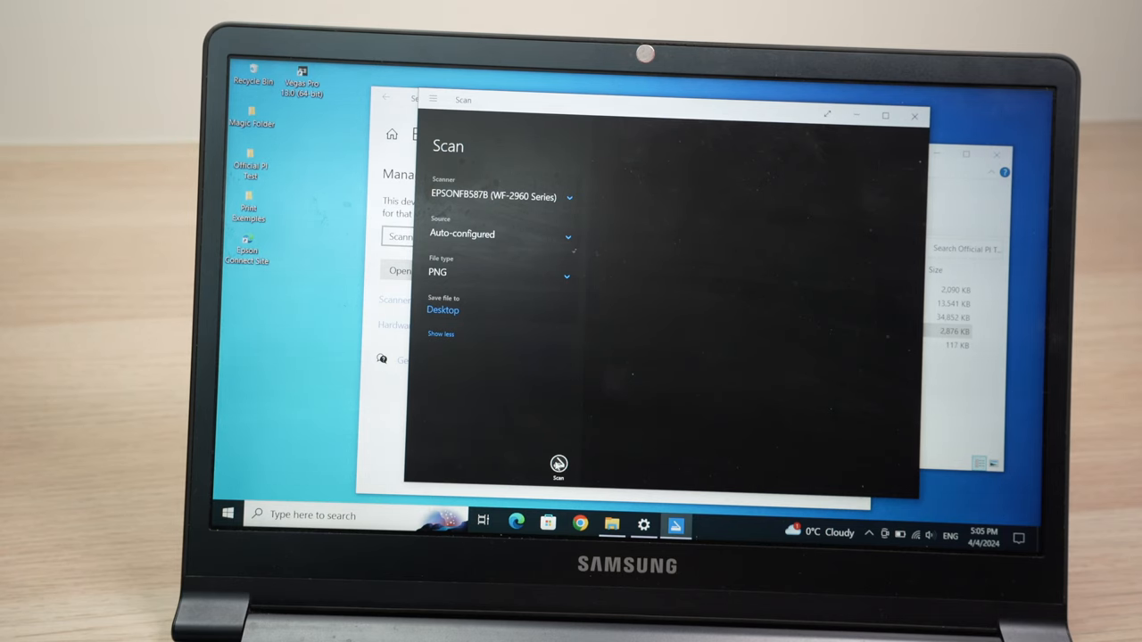
click(558, 463)
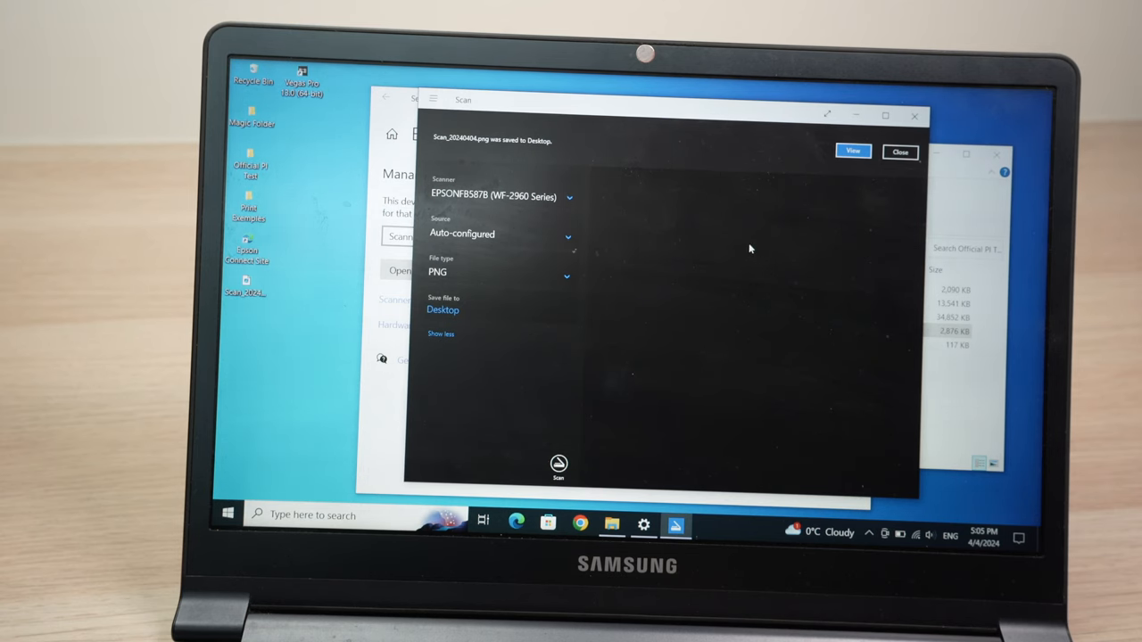
mouse_move(613, 258)
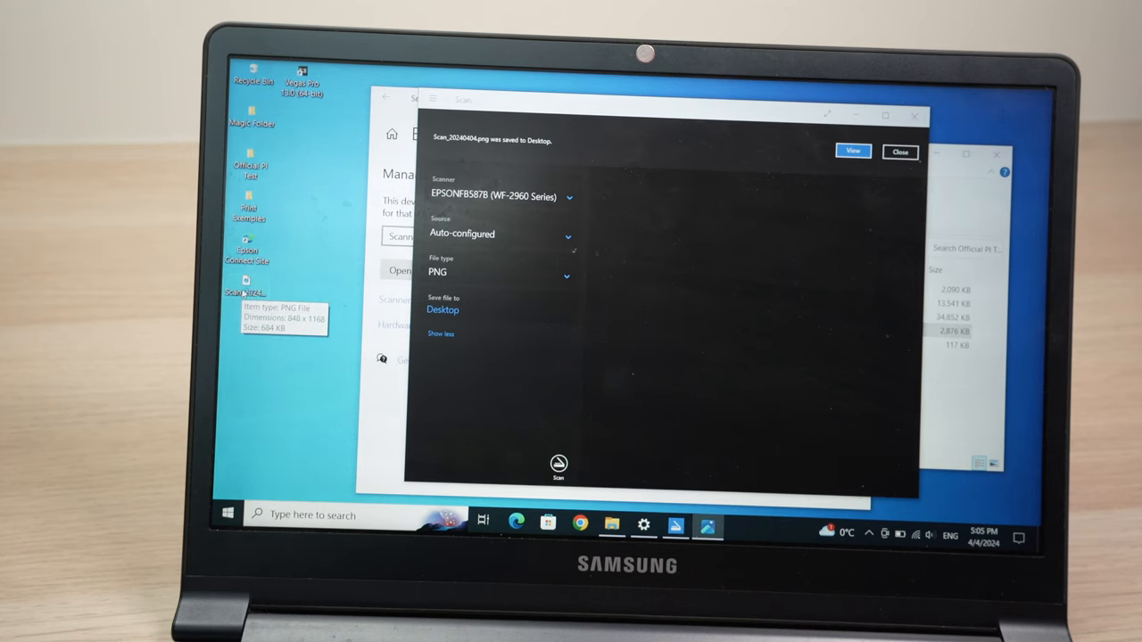
click(851, 152)
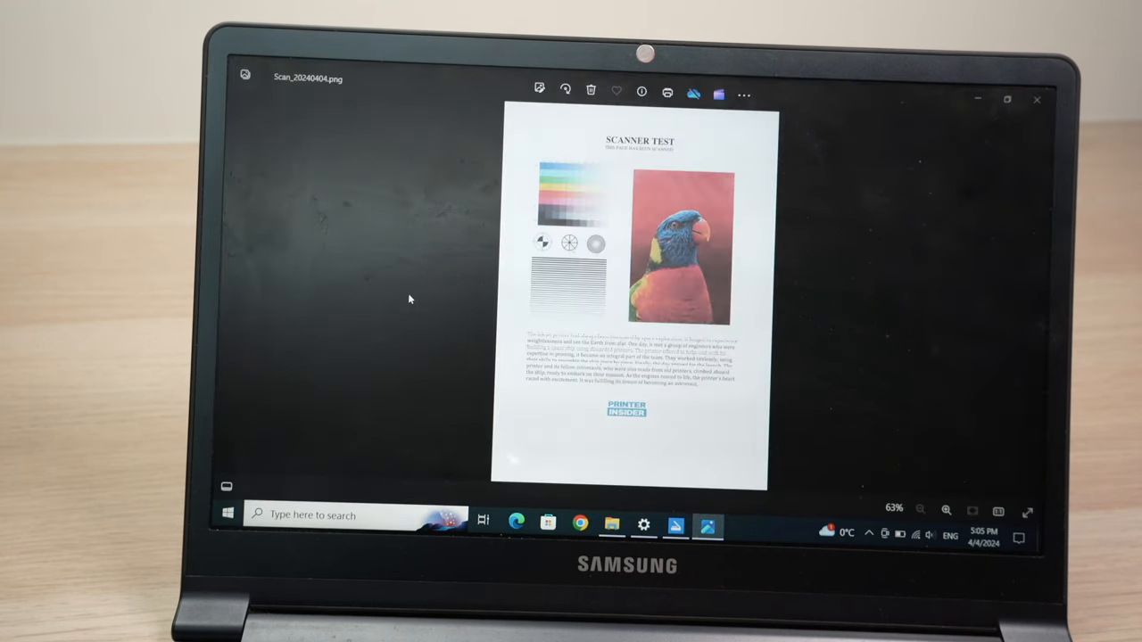